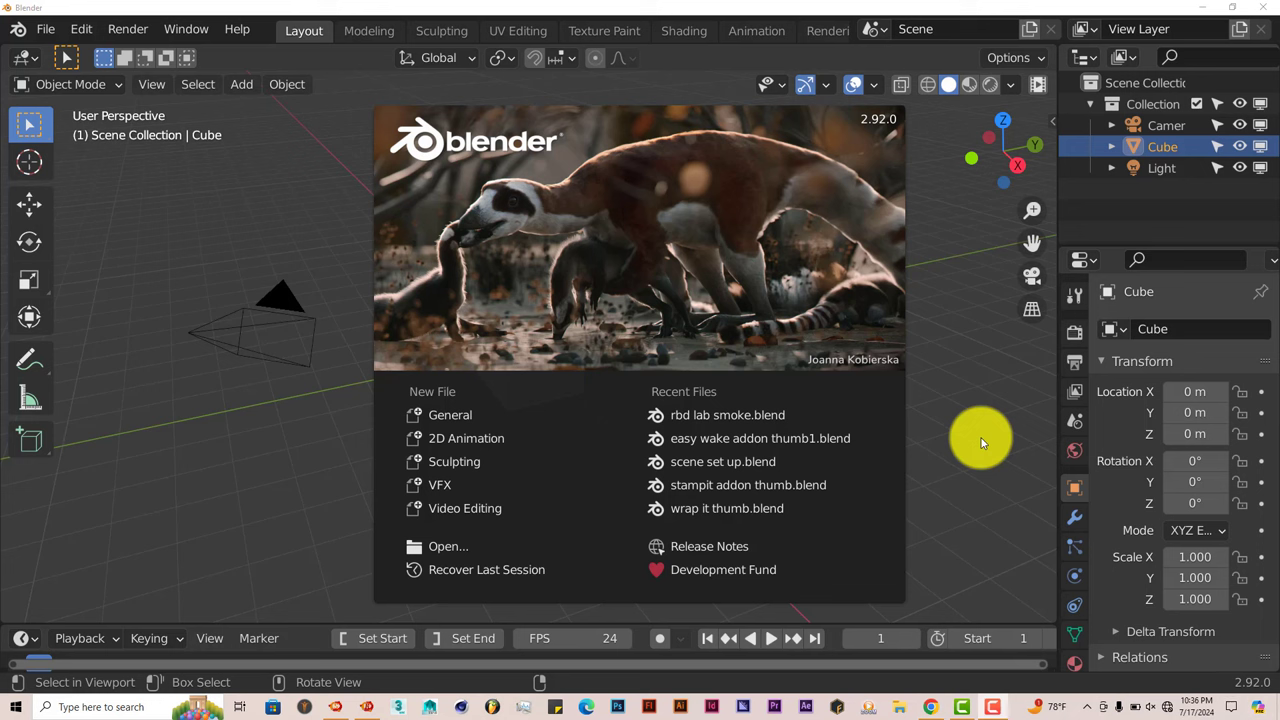
mouse_move(950, 475)
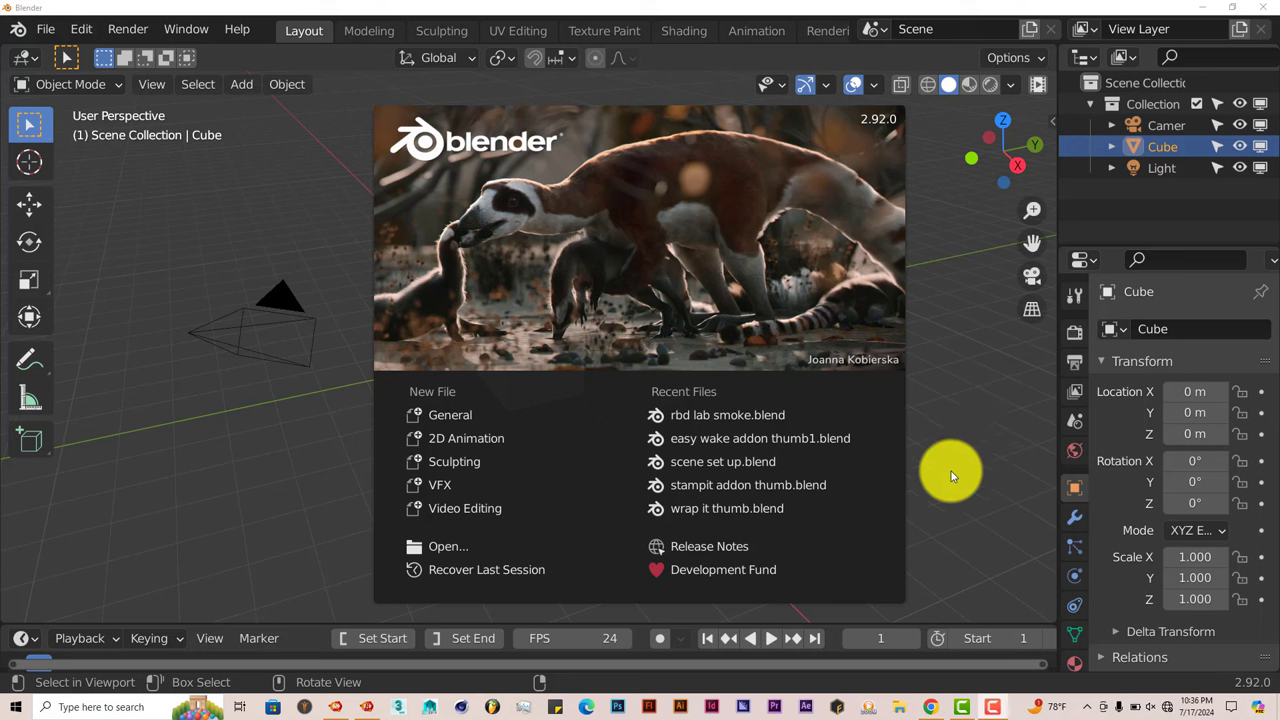
mouse_move(945, 487)
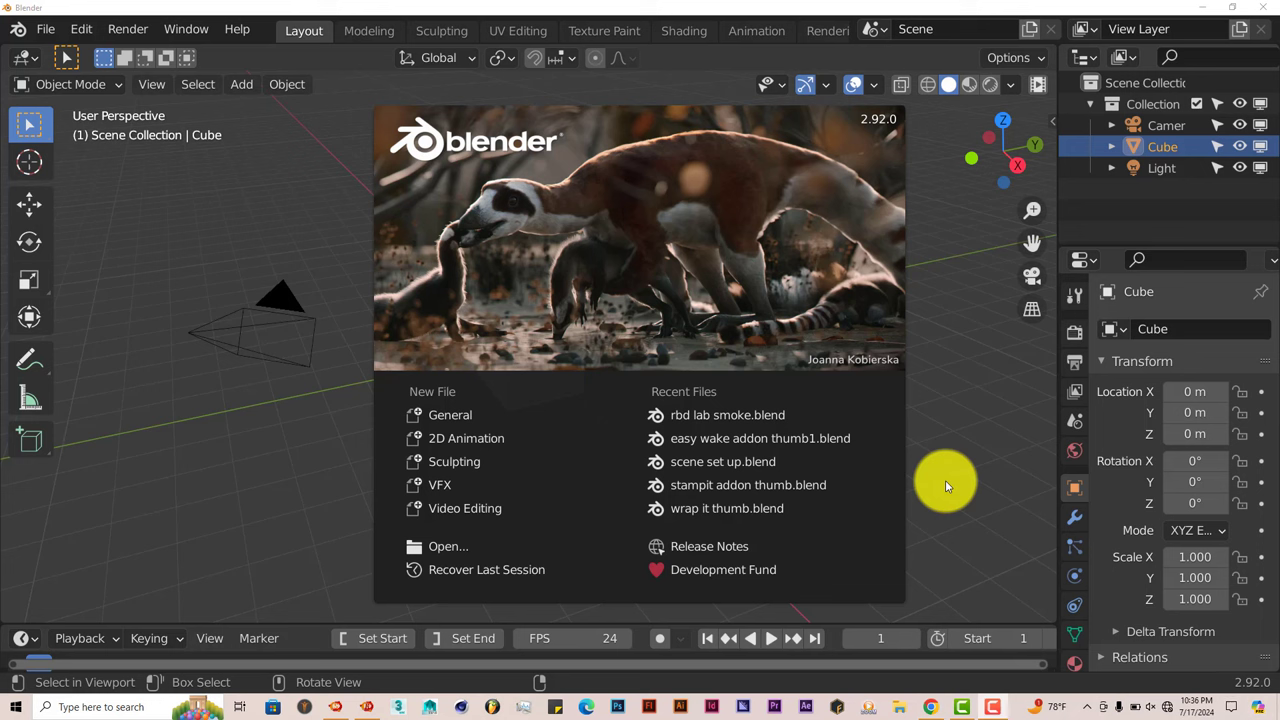
mouse_move(951, 447)
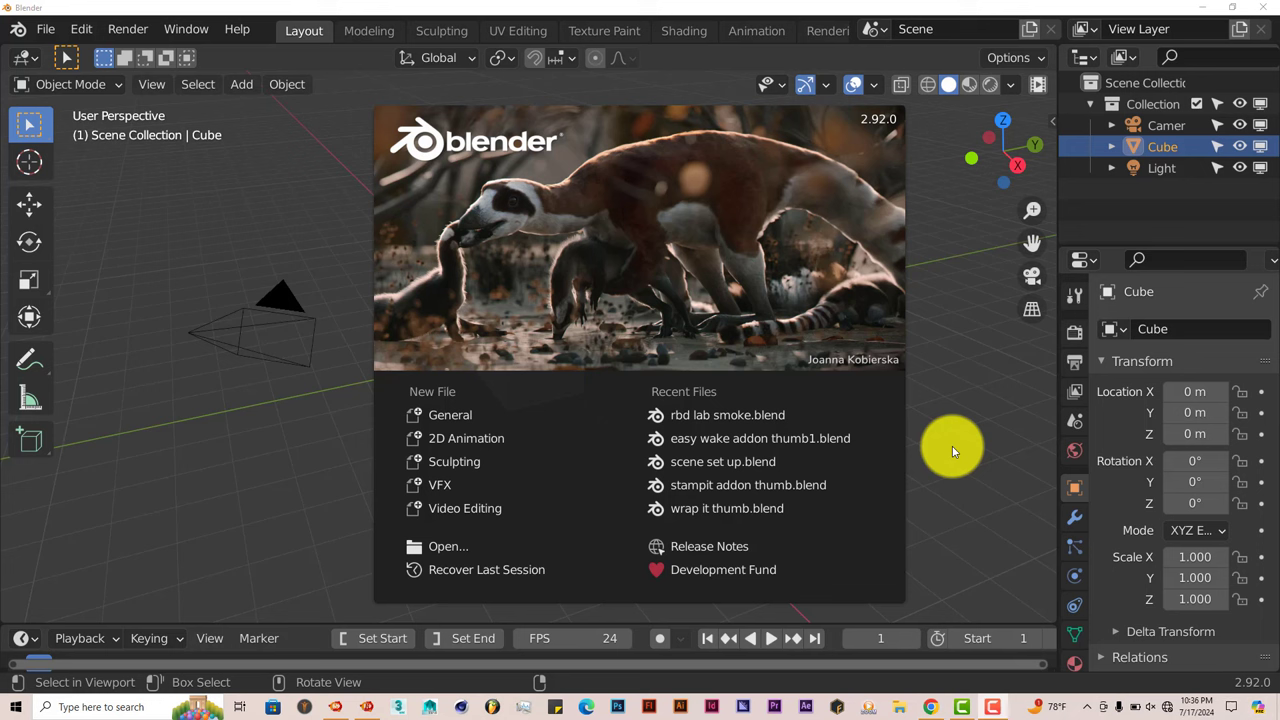
mouse_move(90, 50)
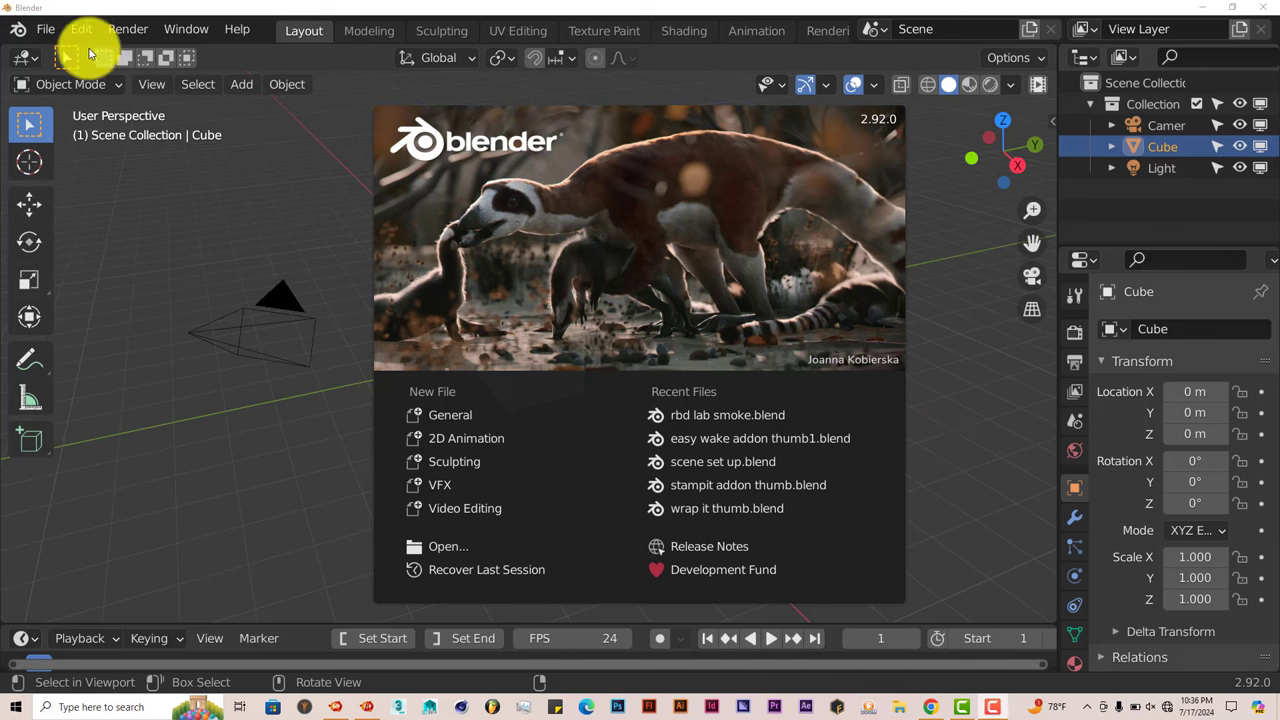
Step: Install the GP Animator Desk add-on from file in Preferences > Add-ons
click(81, 28)
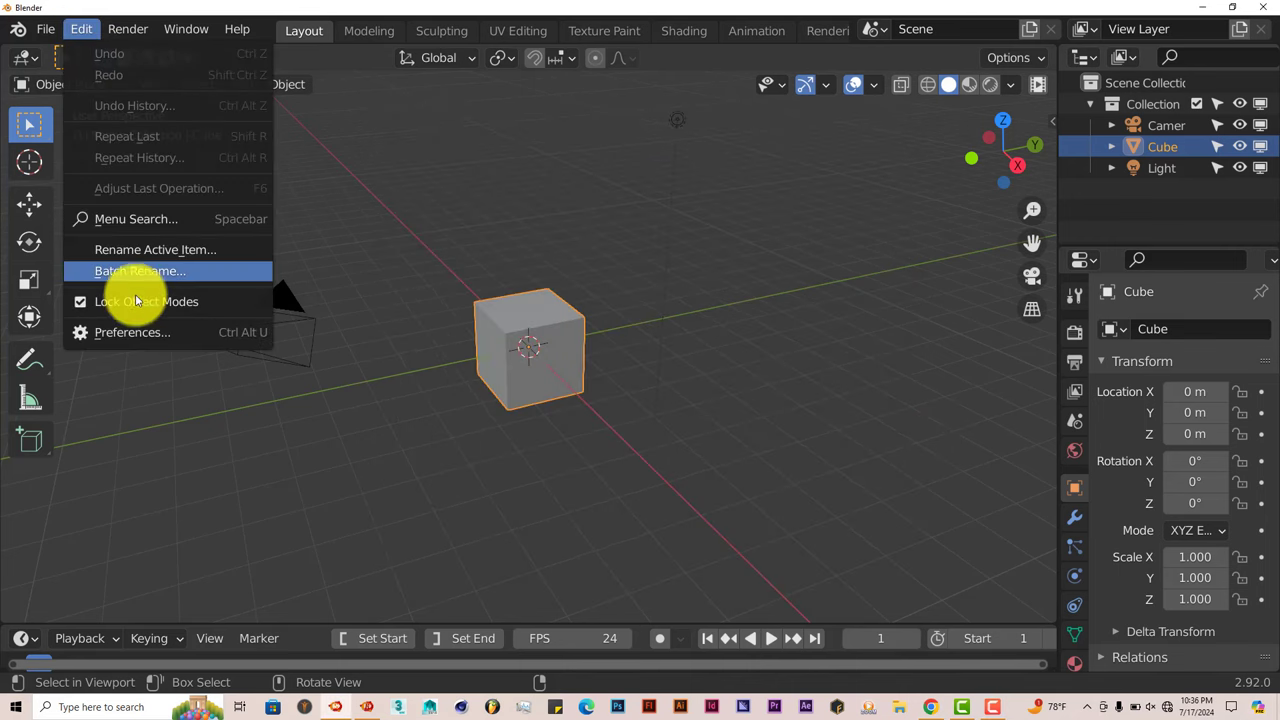
click(132, 332)
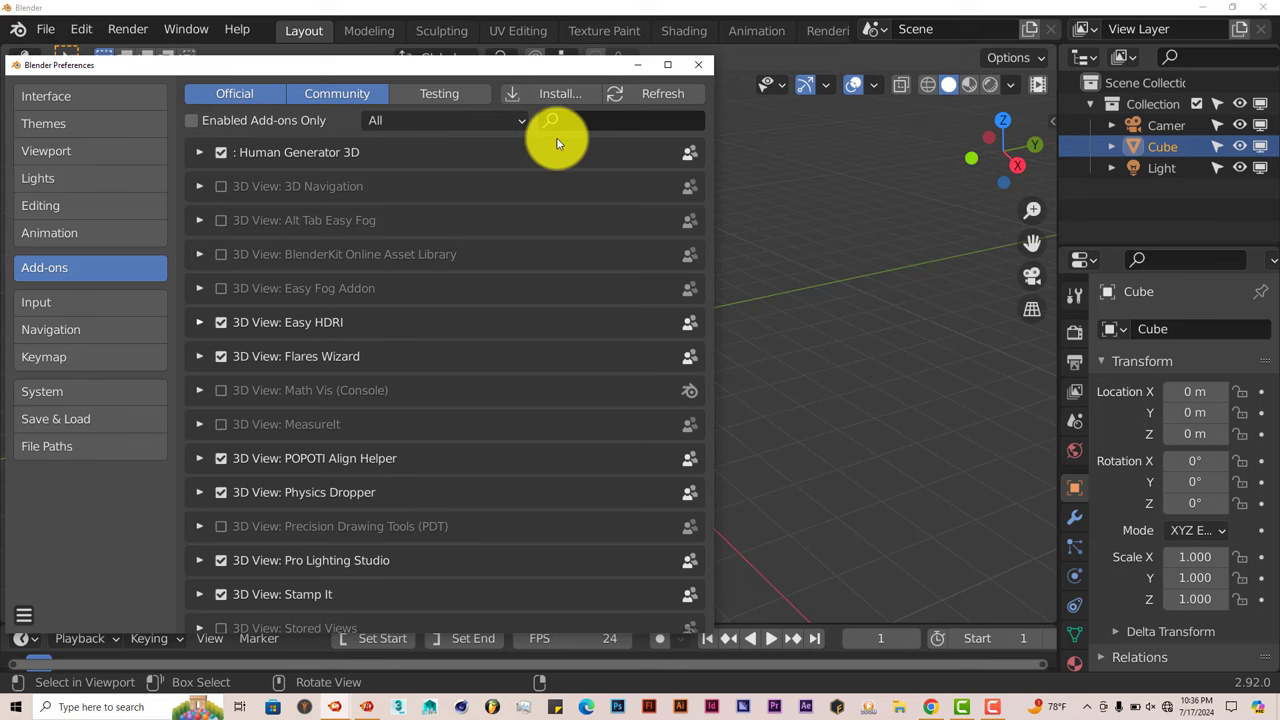
click(559, 93)
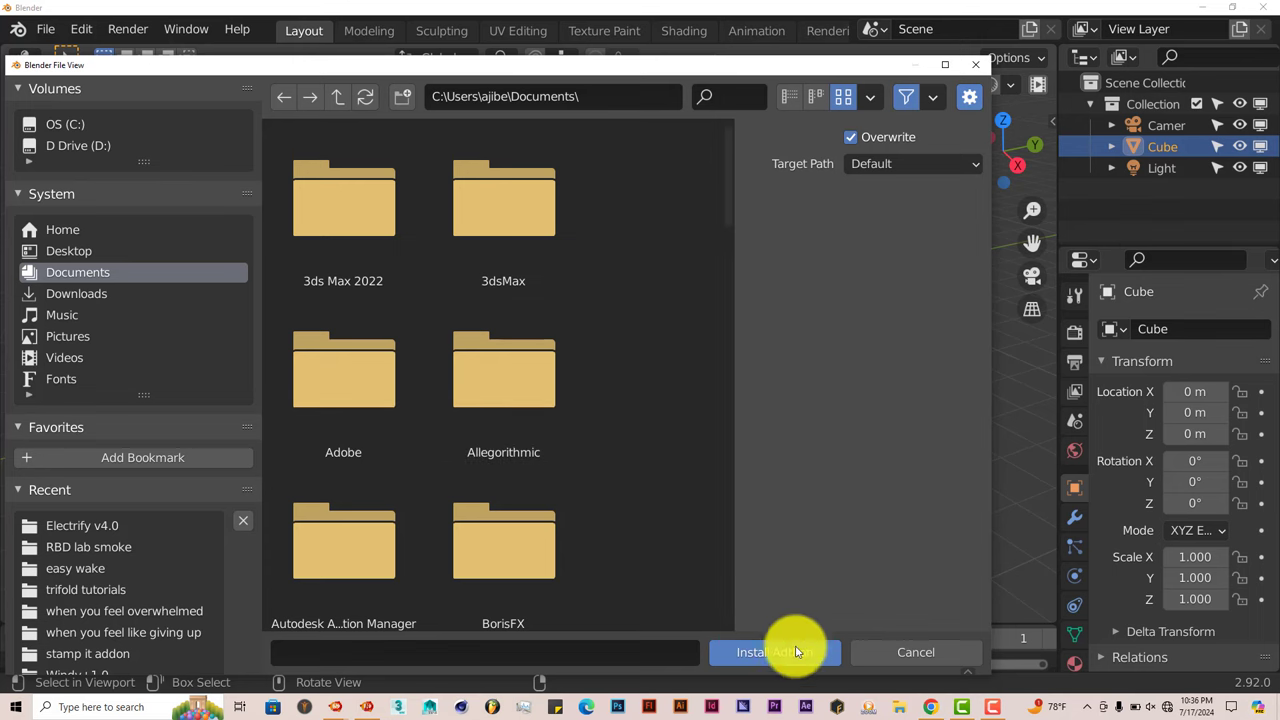
click(775, 652)
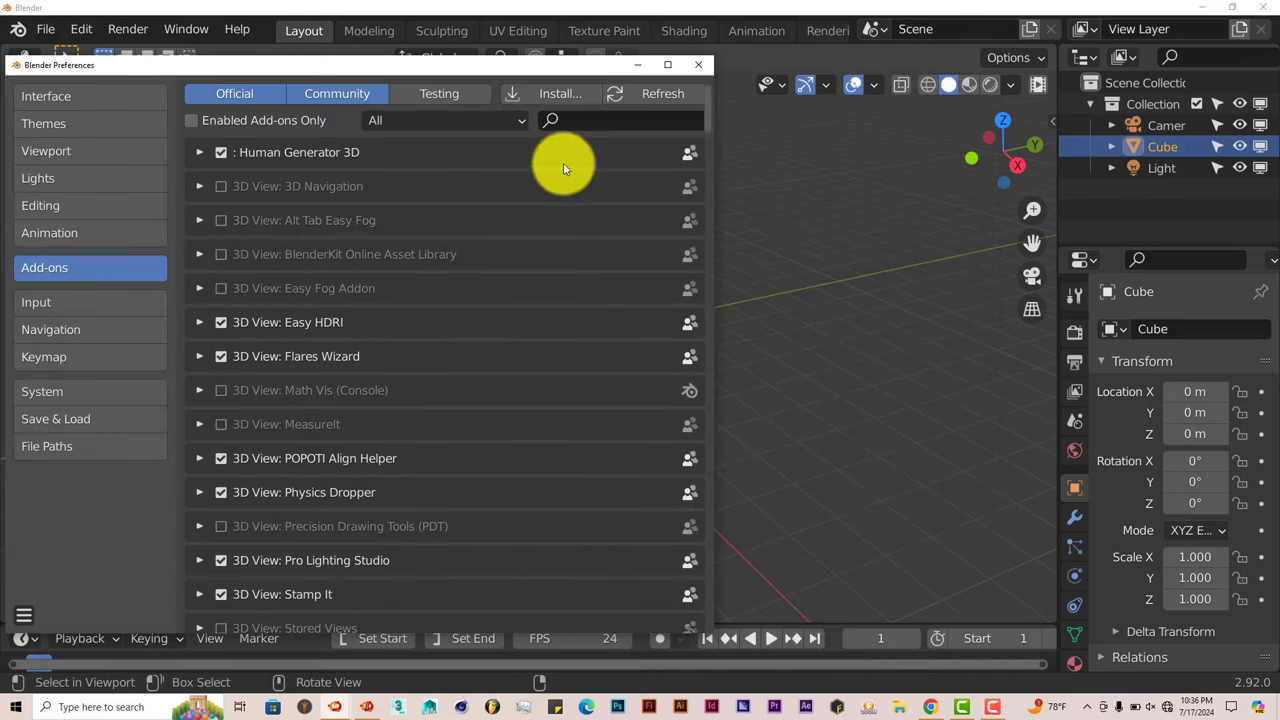
mouse_move(596, 127)
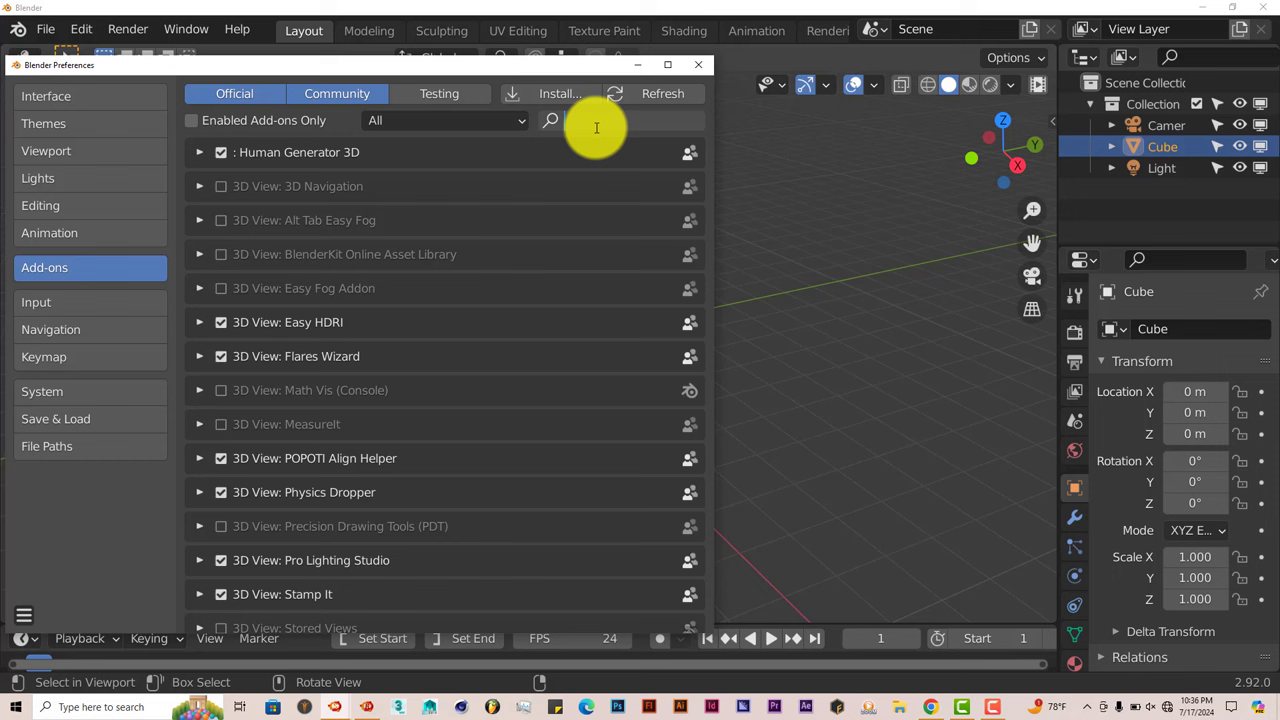
Step: Search the add-ons for 'animtor' and enable Animation: GP Animator Desk
text(animate)
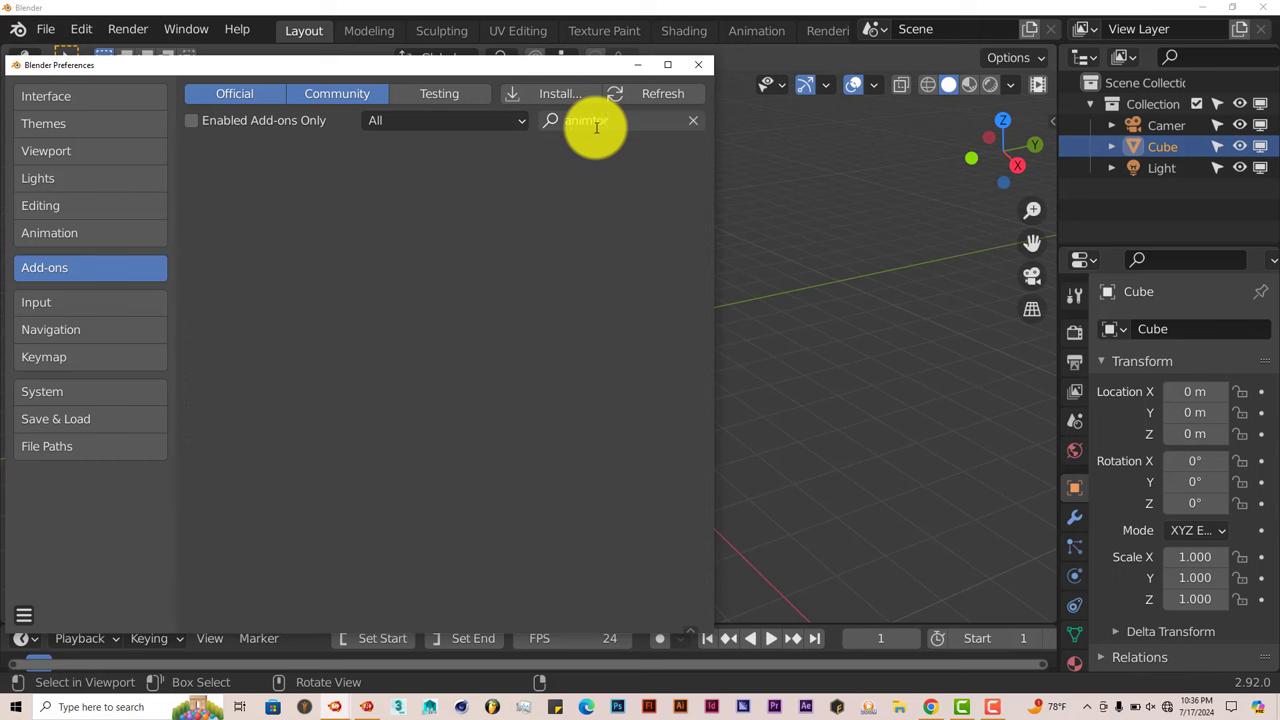
text(animtor)
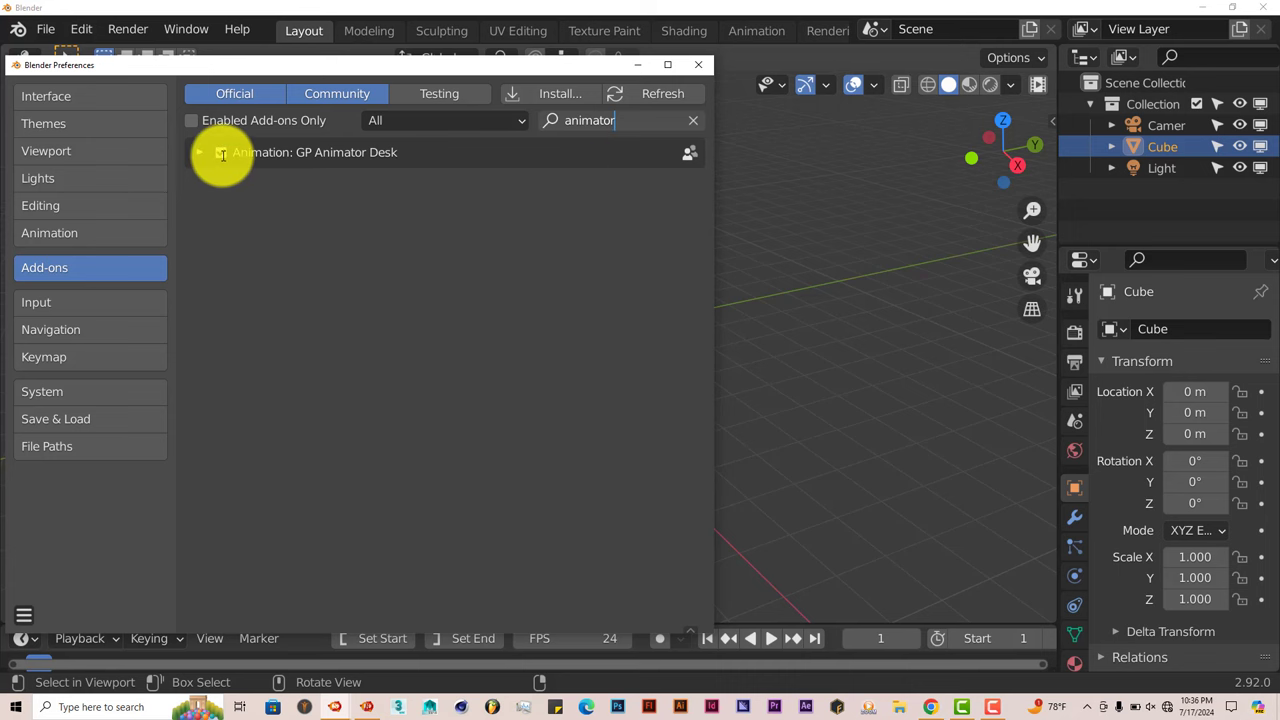
click(698, 64)
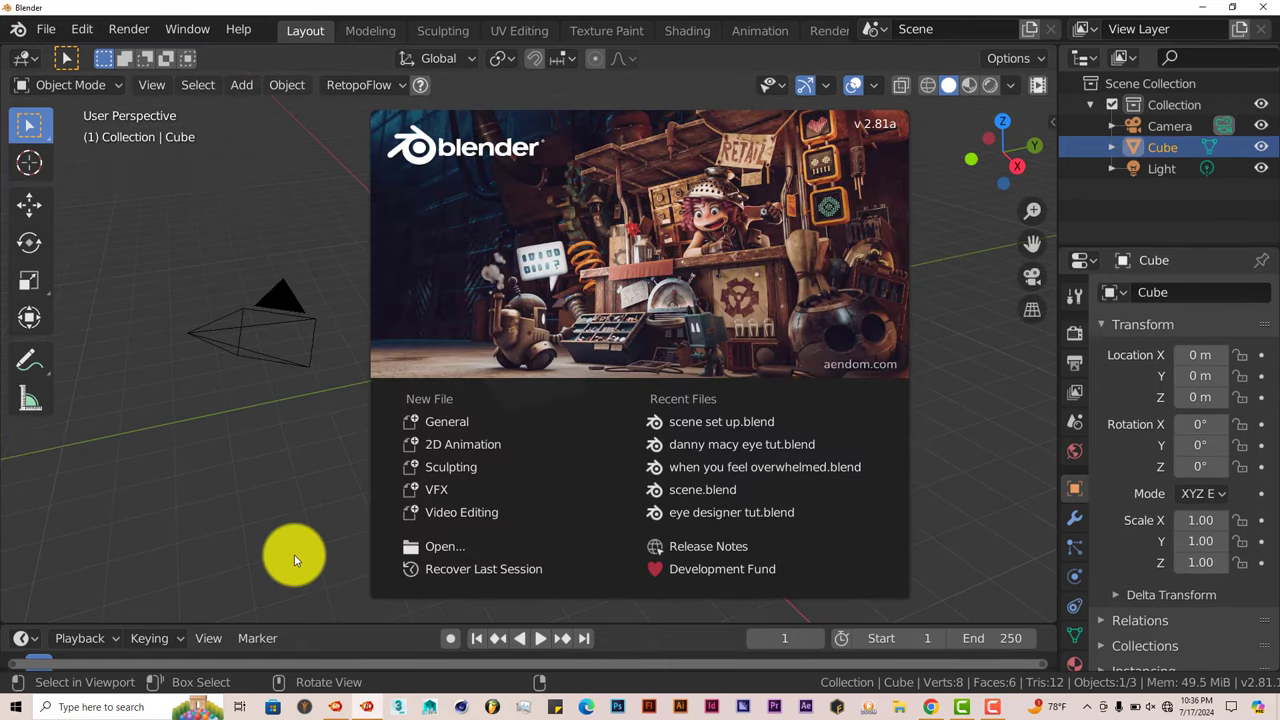
mouse_move(288, 278)
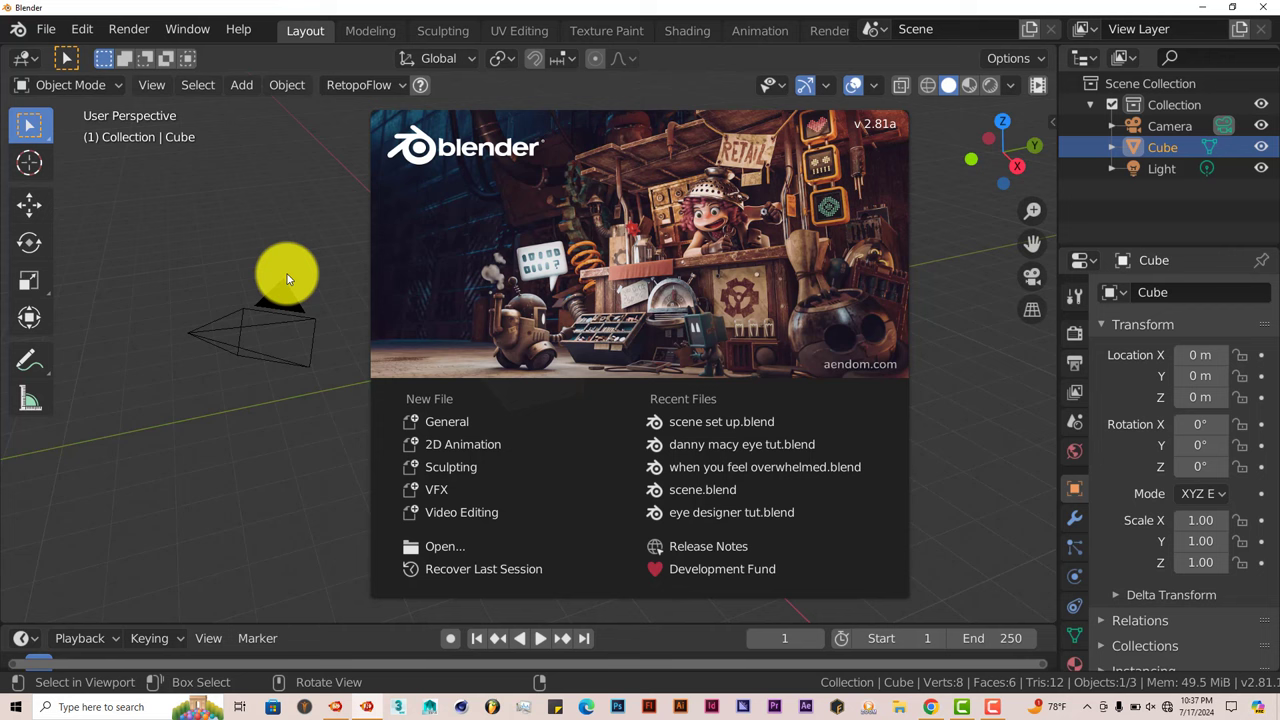
mouse_move(878, 218)
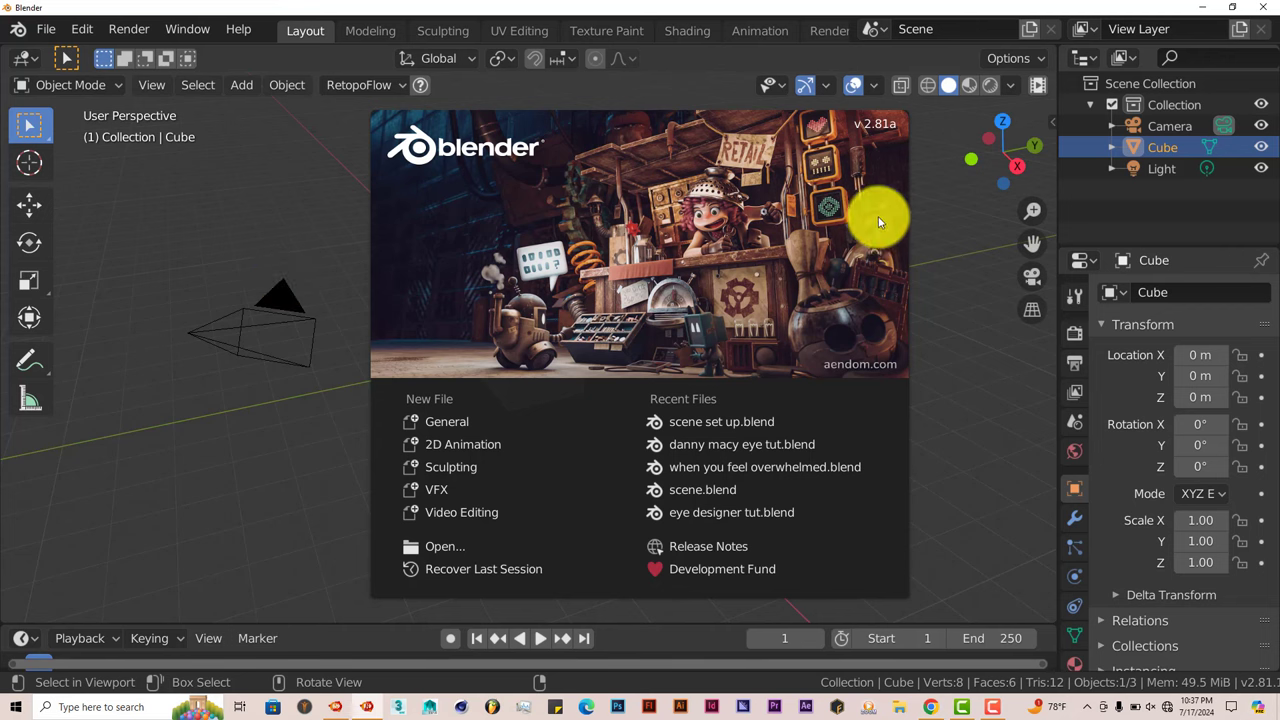
mouse_move(877, 128)
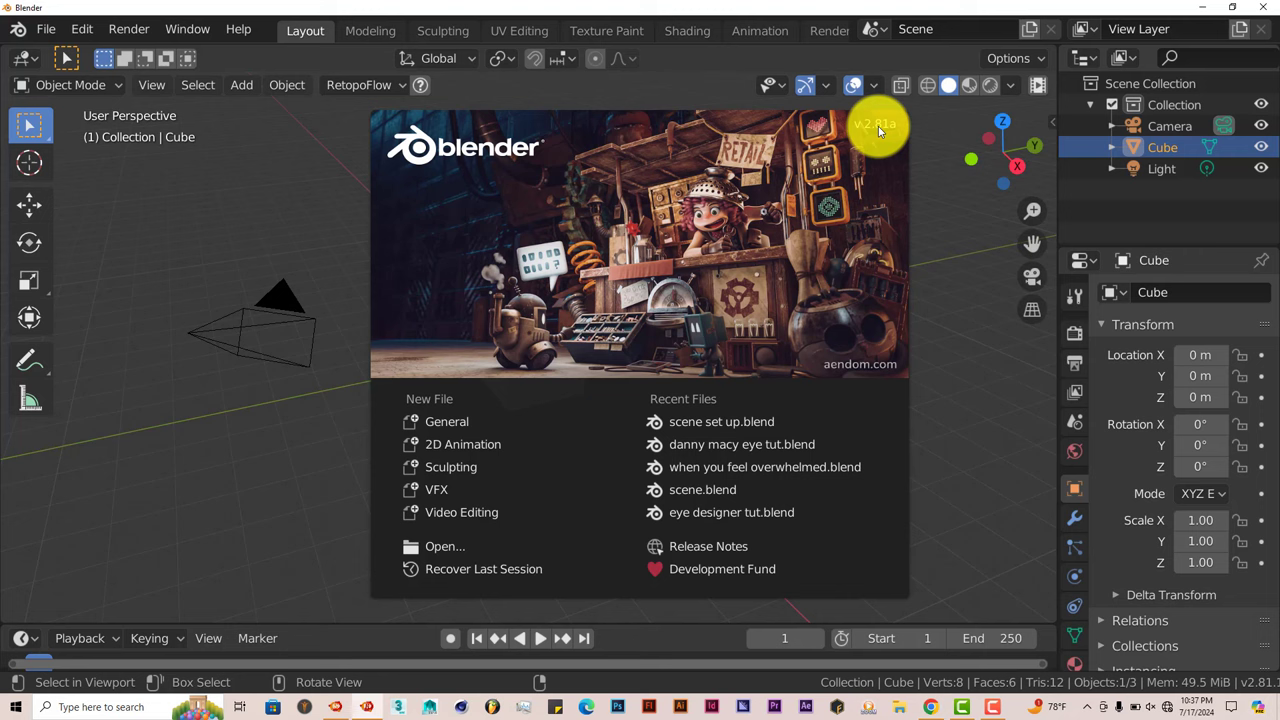
mouse_move(860, 195)
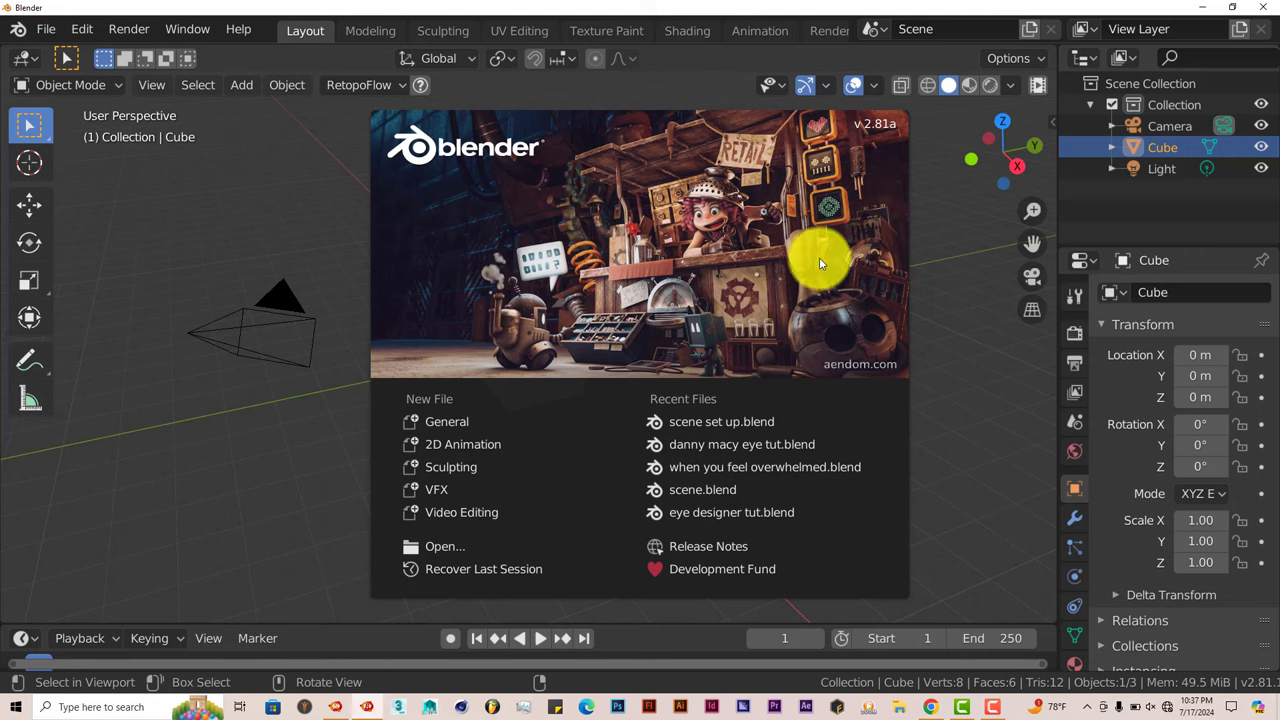
mouse_move(893, 317)
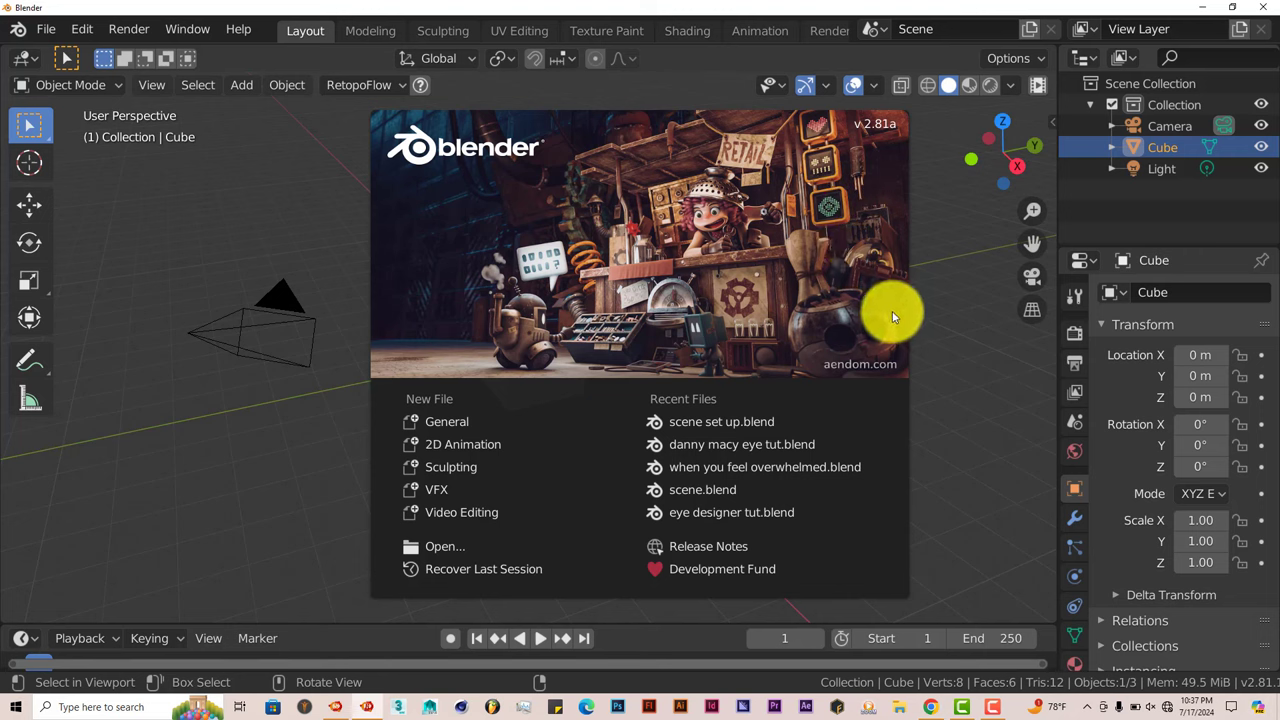
mouse_move(463, 444)
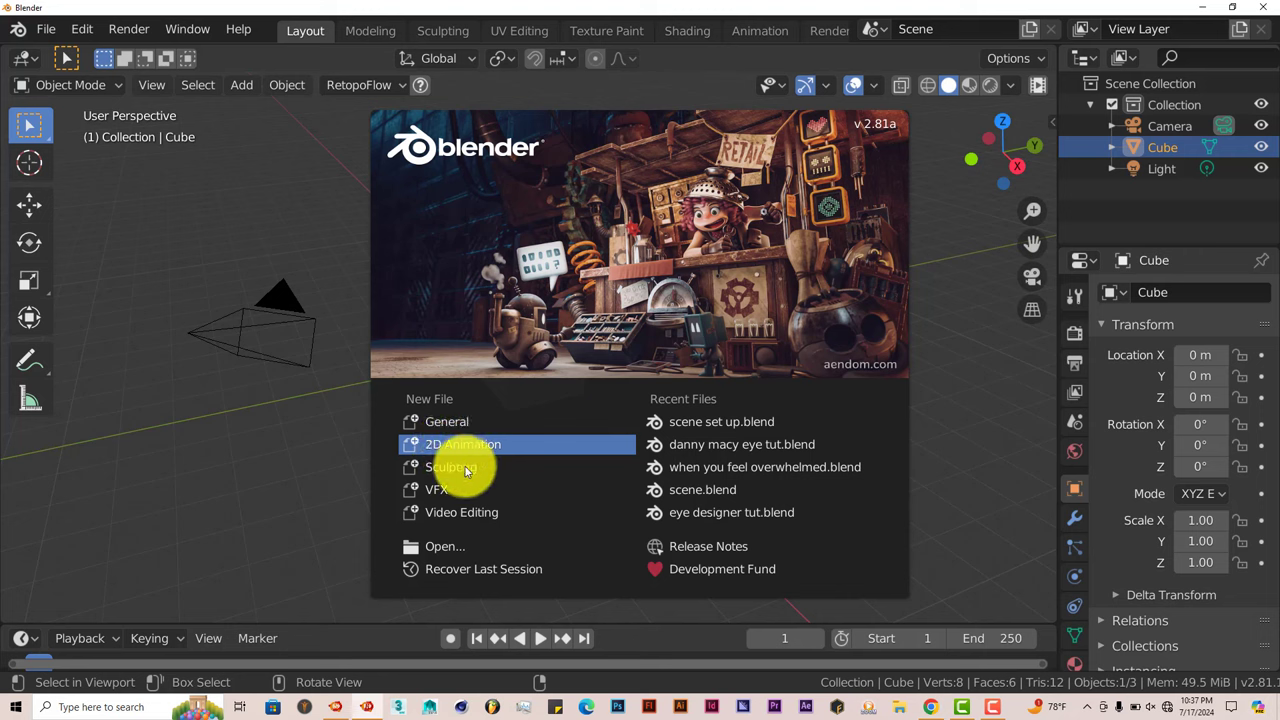
mouse_move(313, 476)
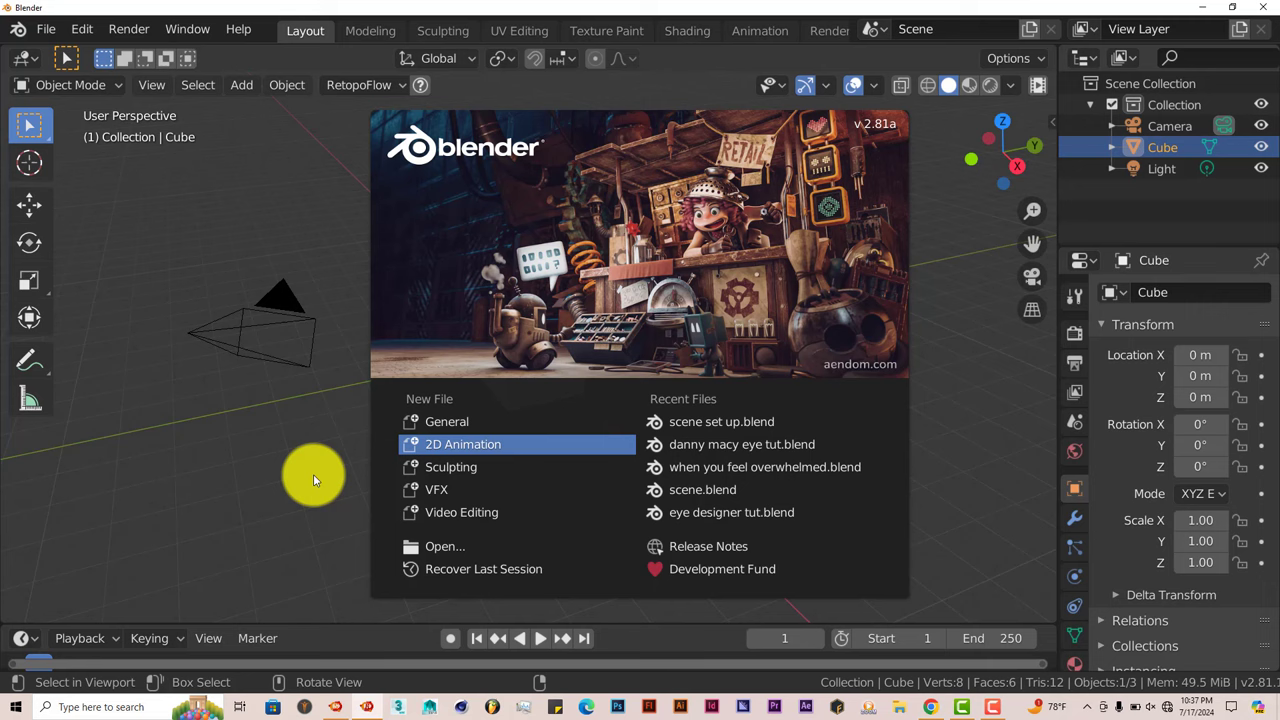
Step: Create a 2D Animation file from the splash screen and try two strokes on the canvas
click(463, 444)
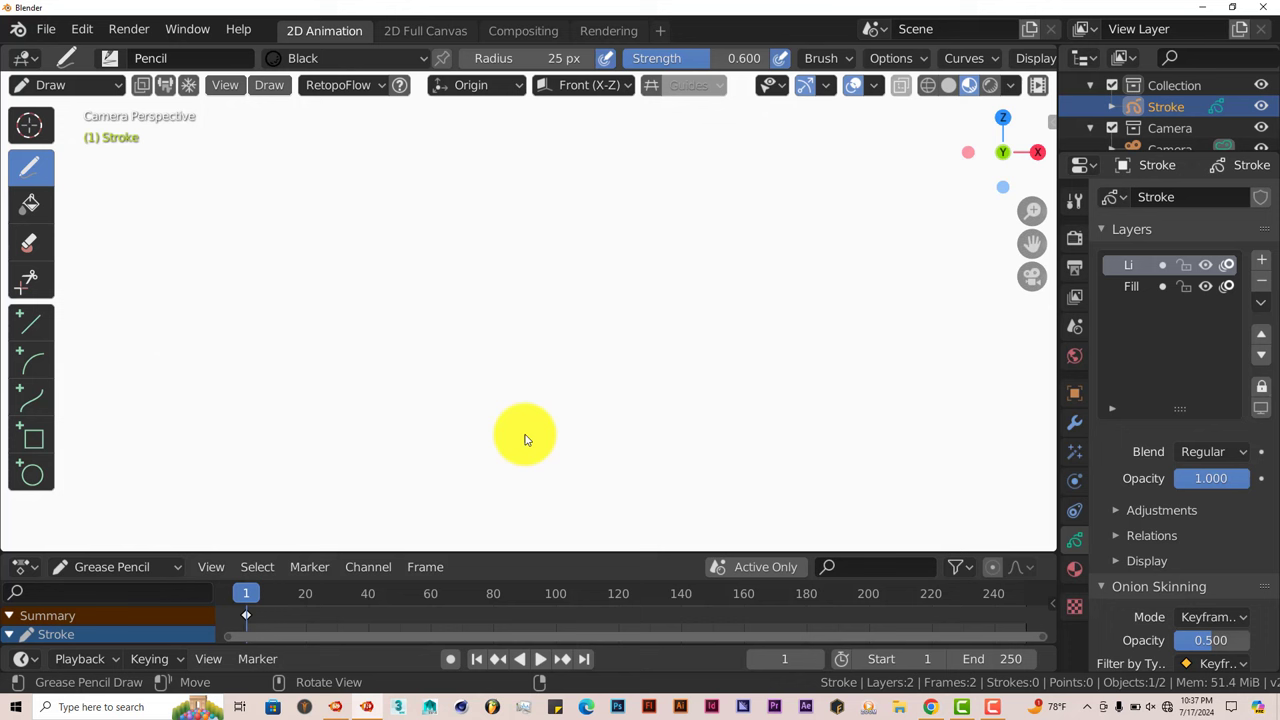
mouse_move(490, 452)
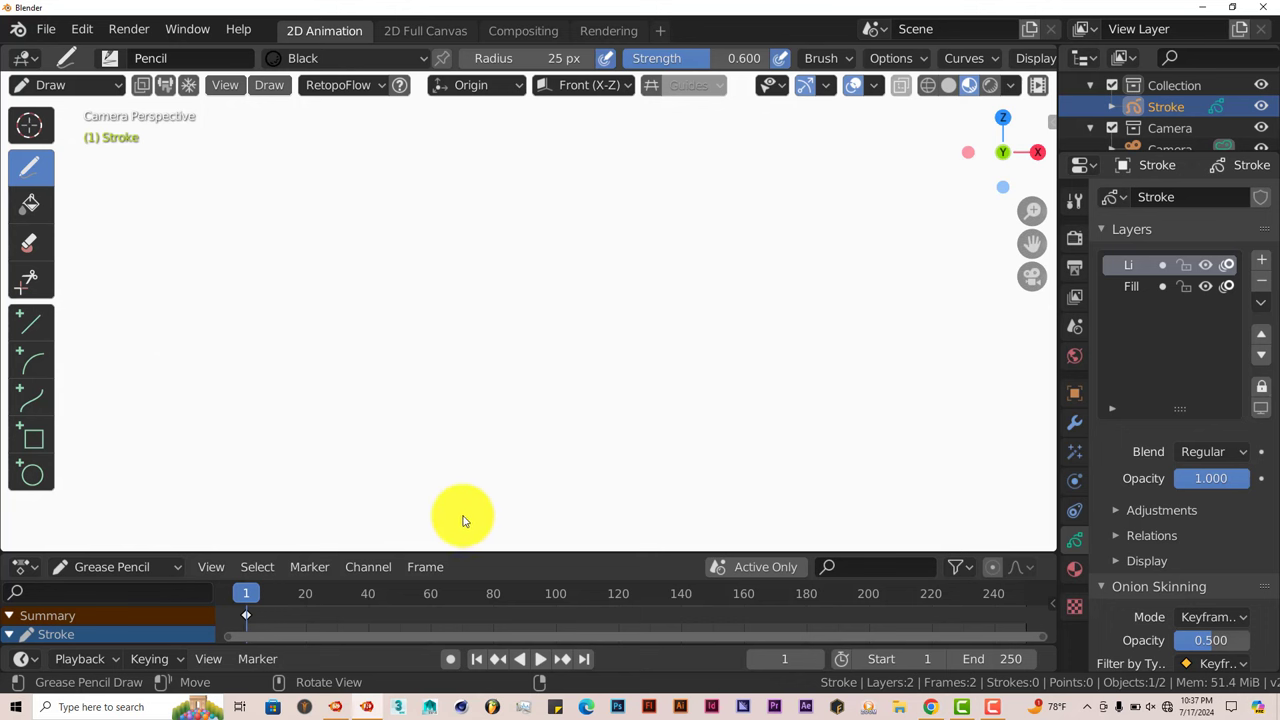
mouse_move(563, 388)
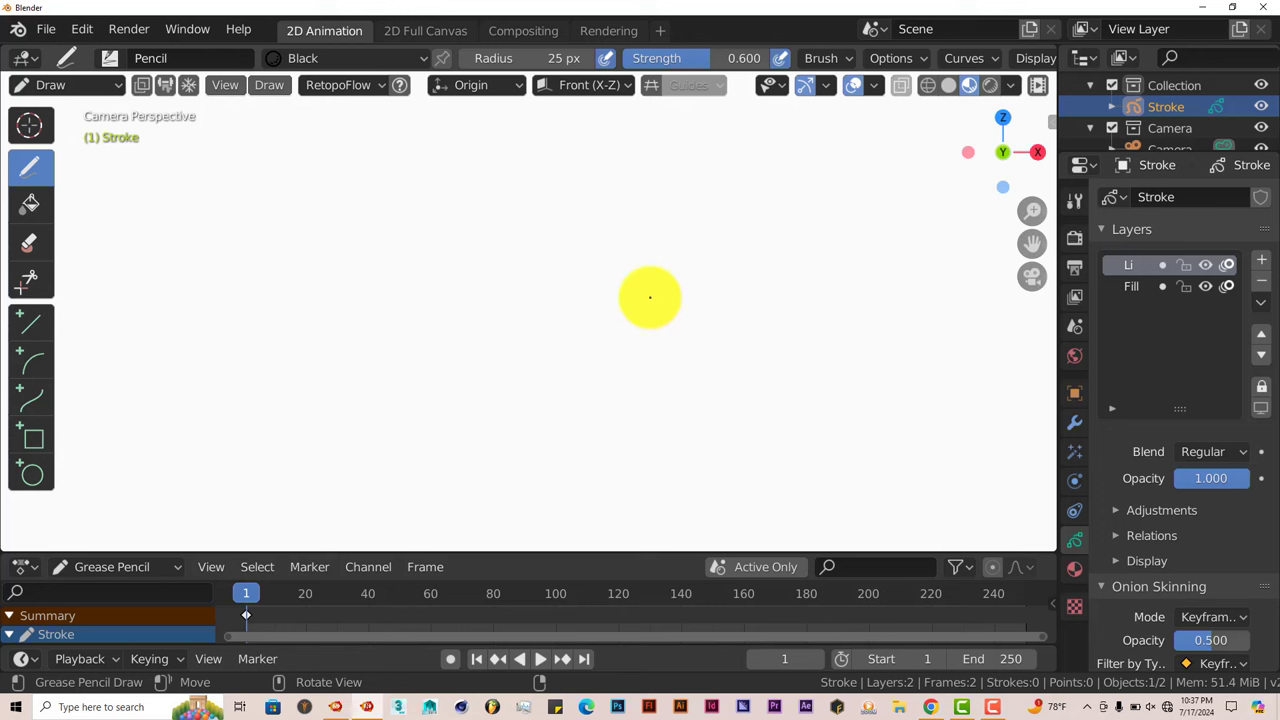
drag(650, 297, 676, 264)
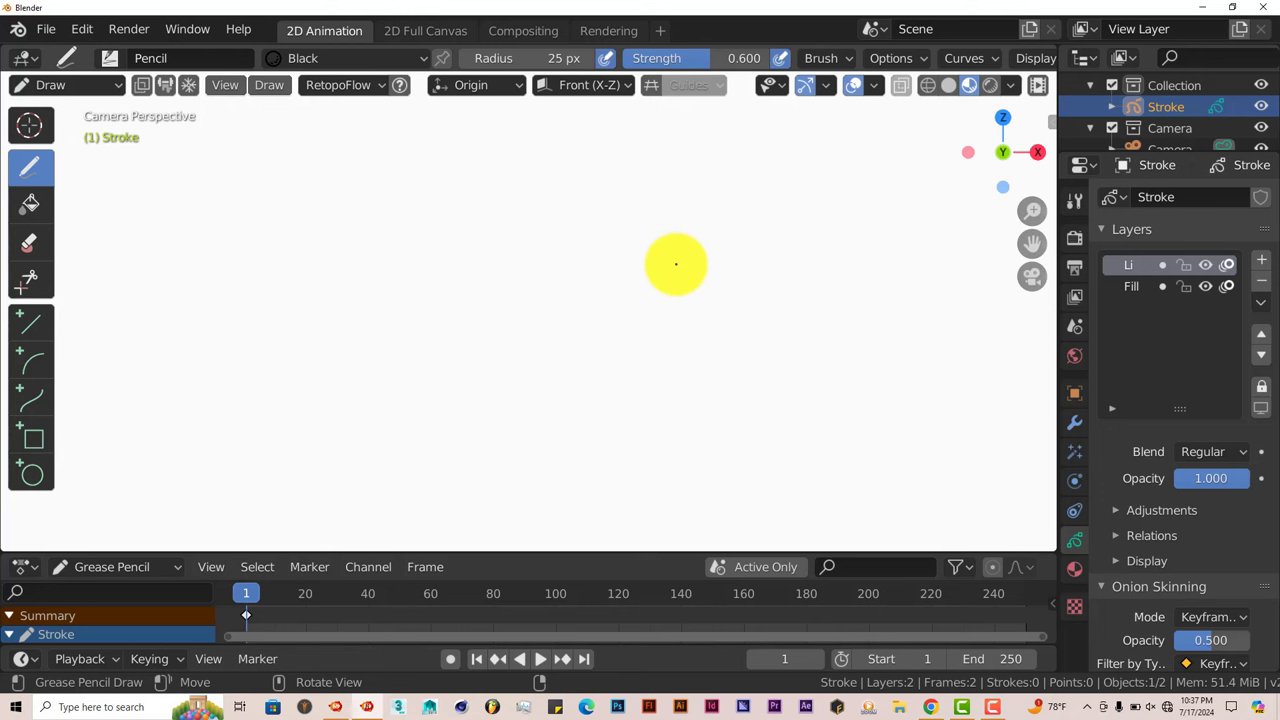
drag(676, 263, 618, 326)
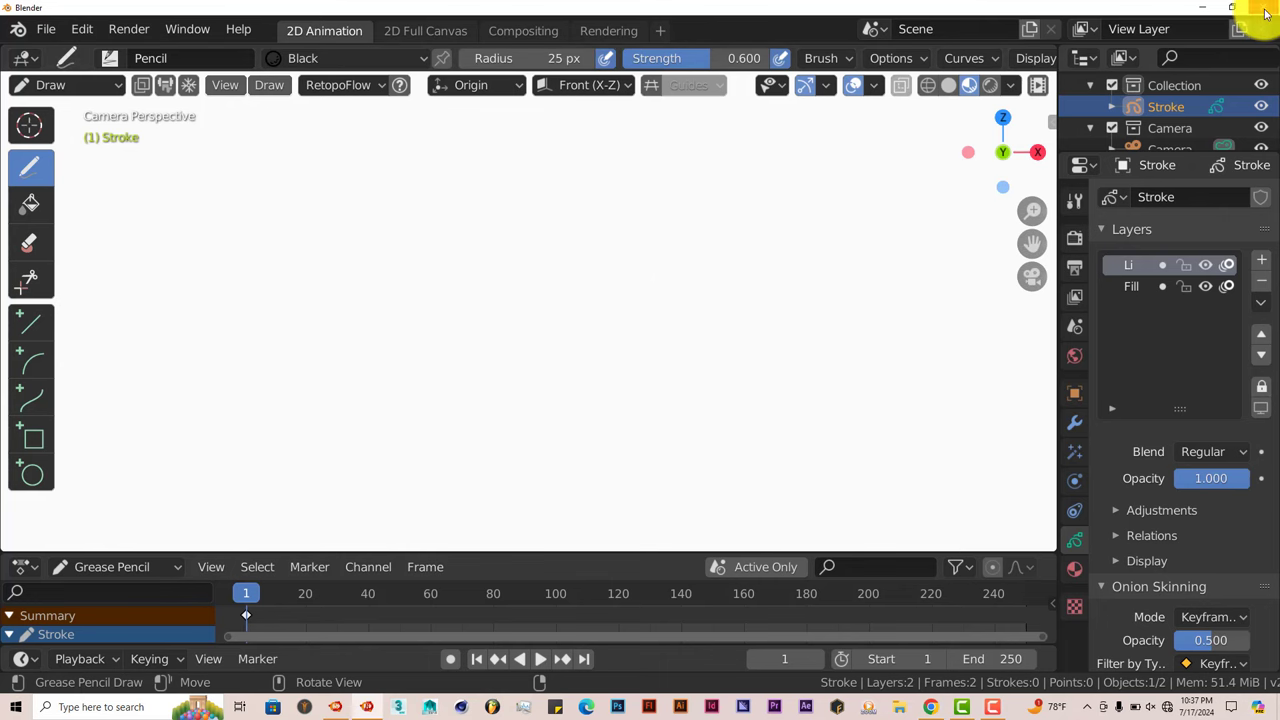
Step: Close the older Blender window and reopen the 2.92 splash screen
click(304, 30)
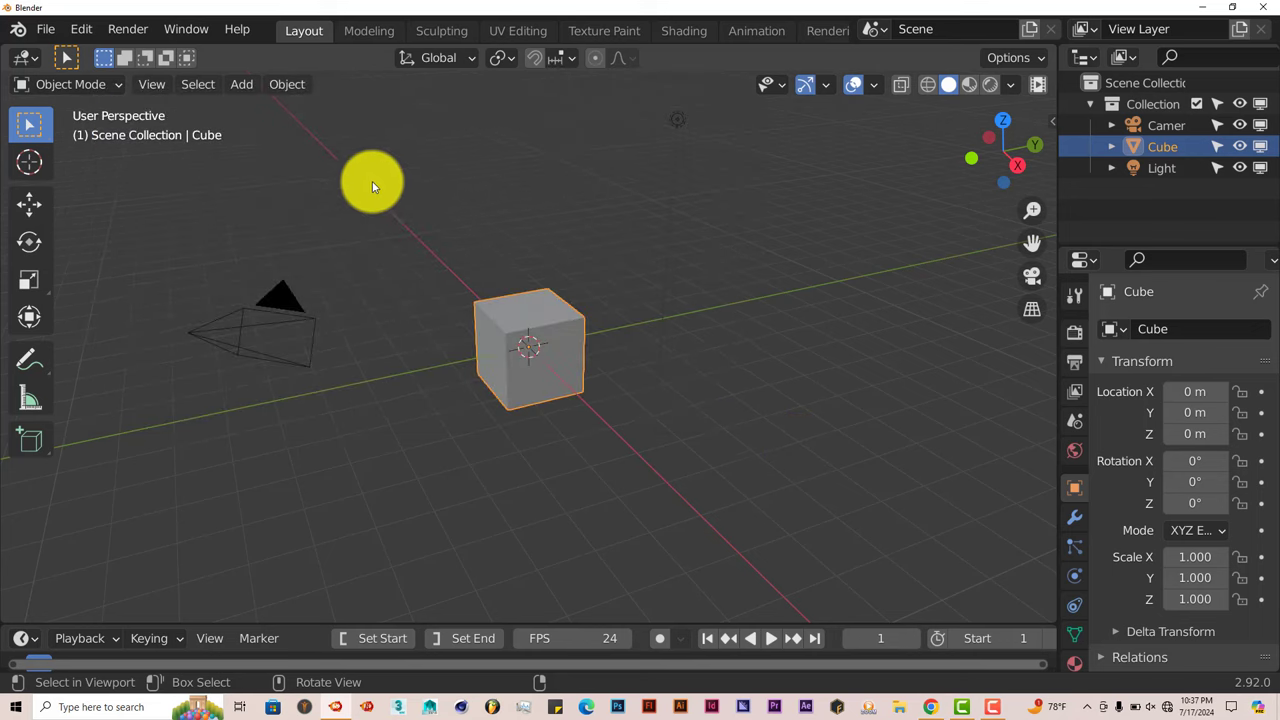
click(45, 28)
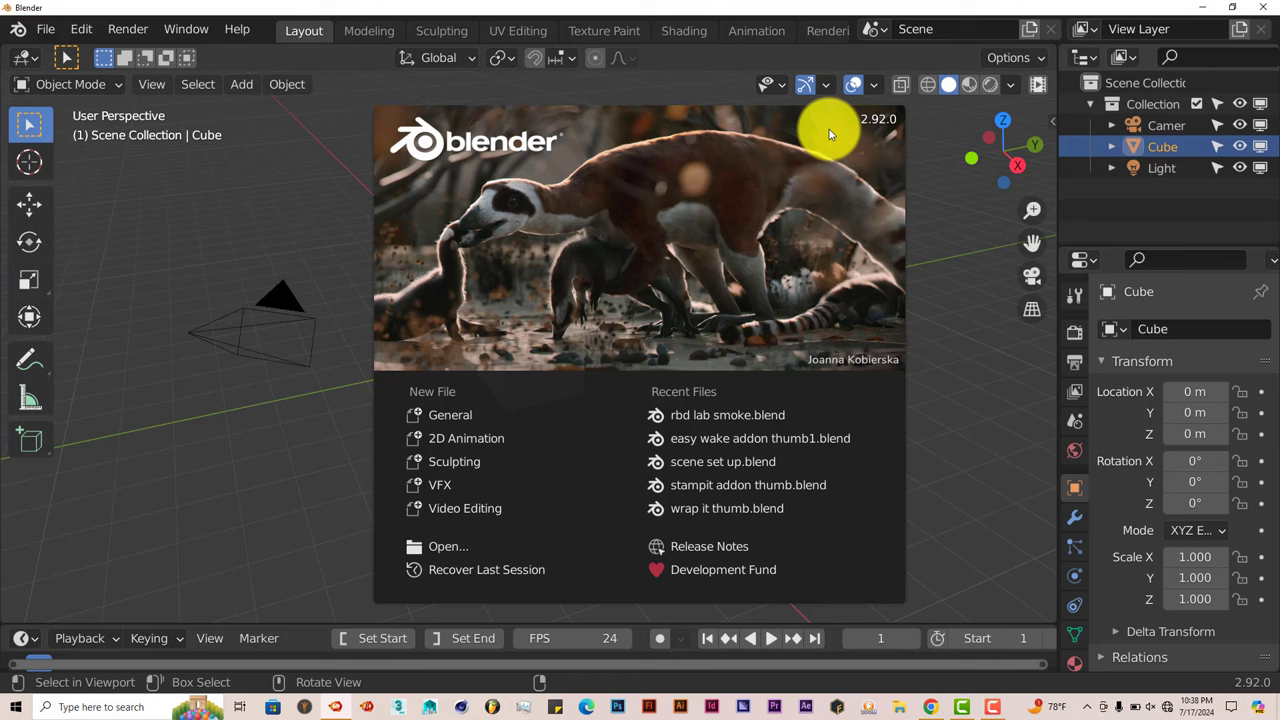
mouse_move(878, 137)
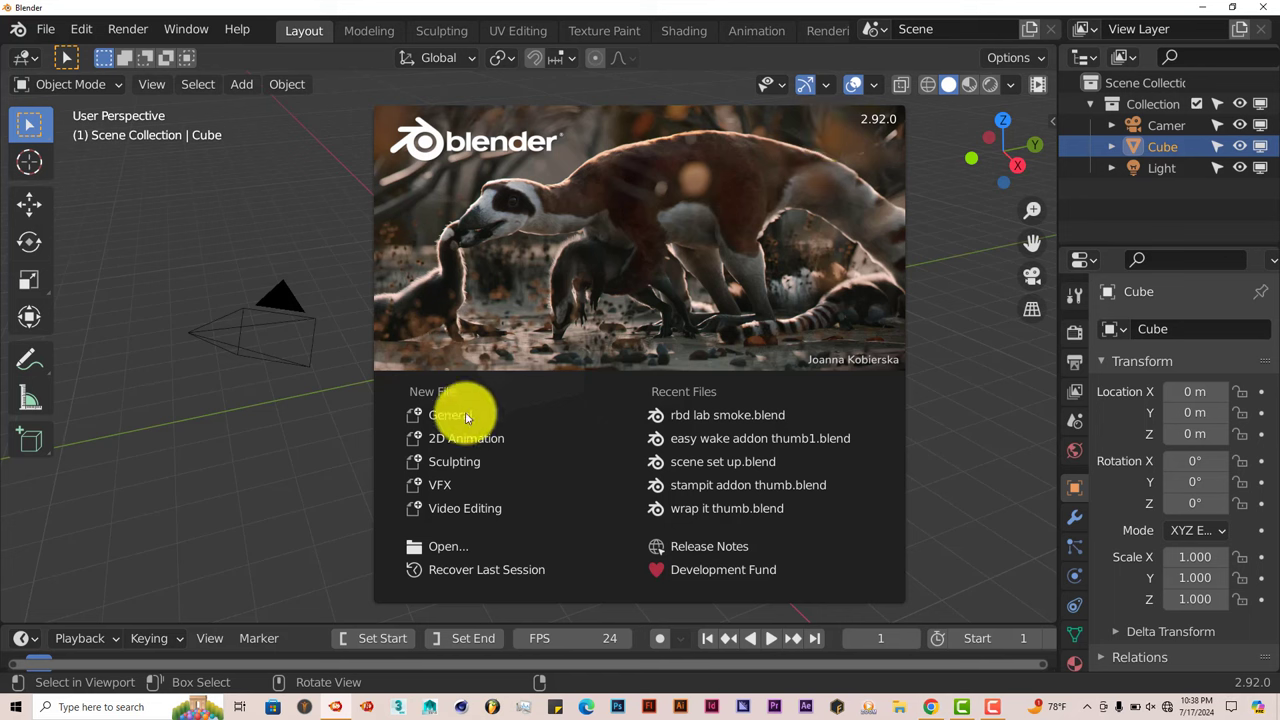
mouse_move(466, 438)
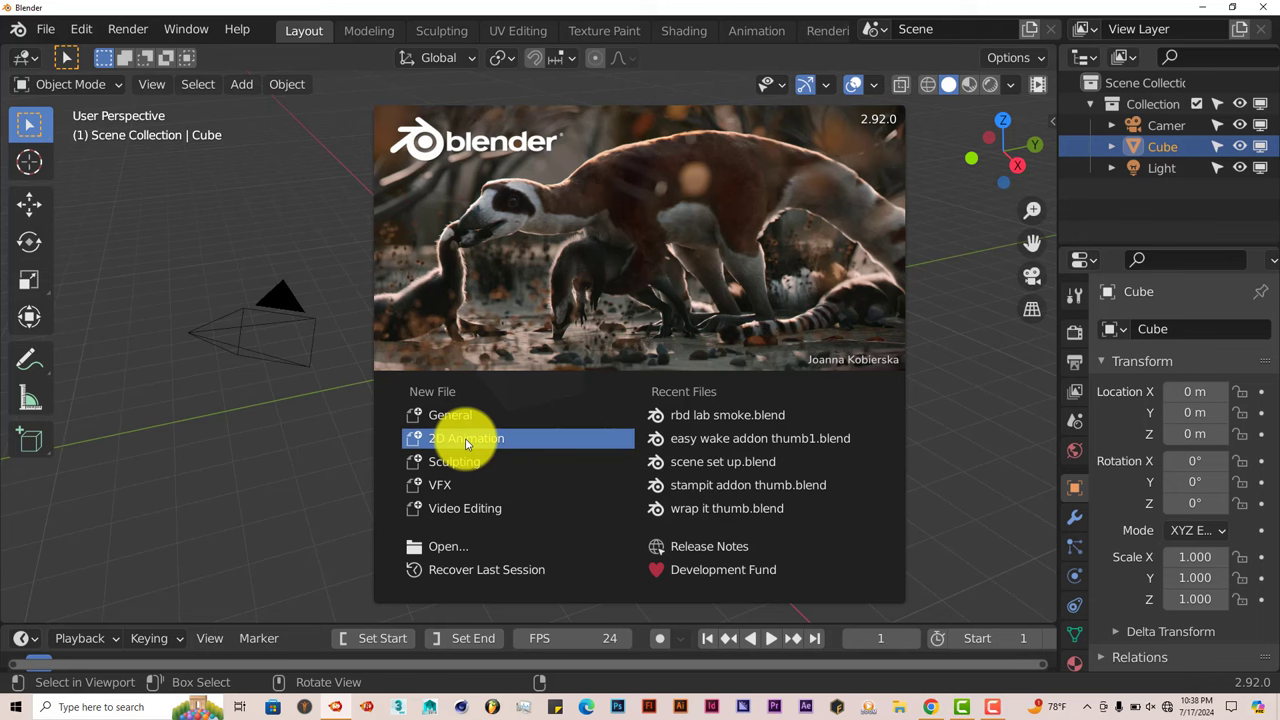
Step: Create a 2D Animation file and show the Onion Skin sidebar tab
click(466, 438)
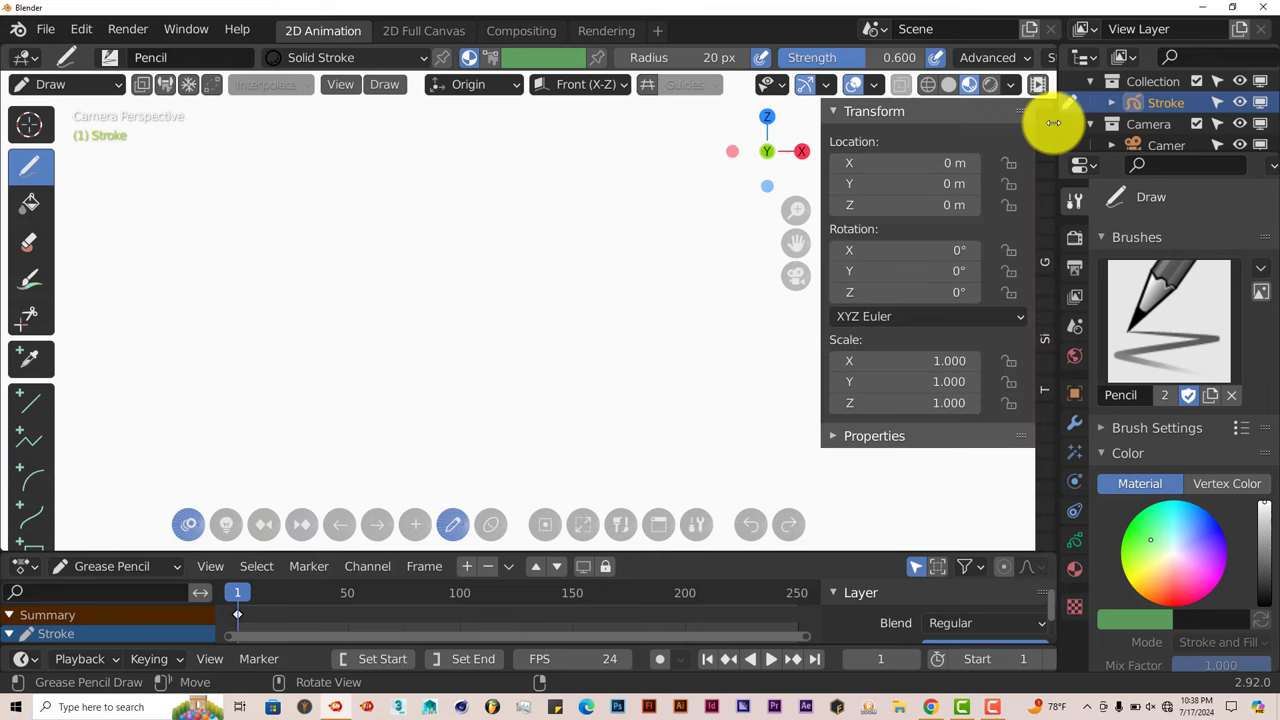
click(1074, 356)
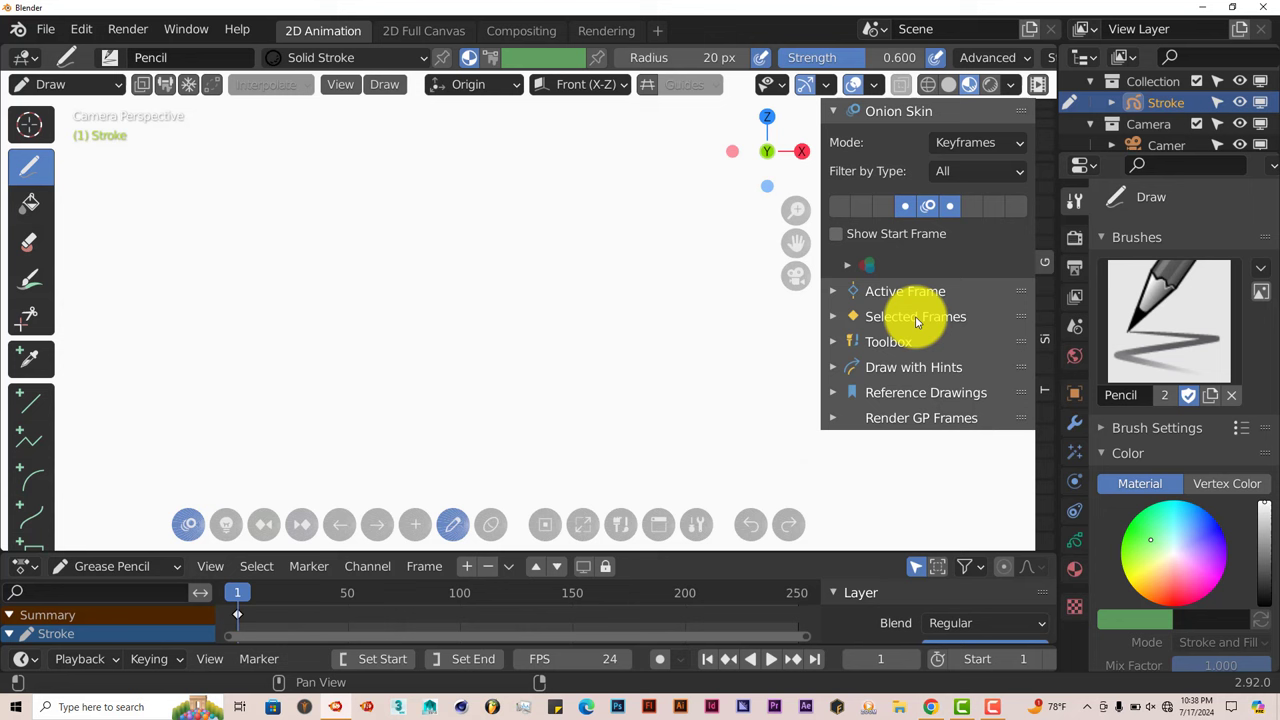
mouse_move(965, 410)
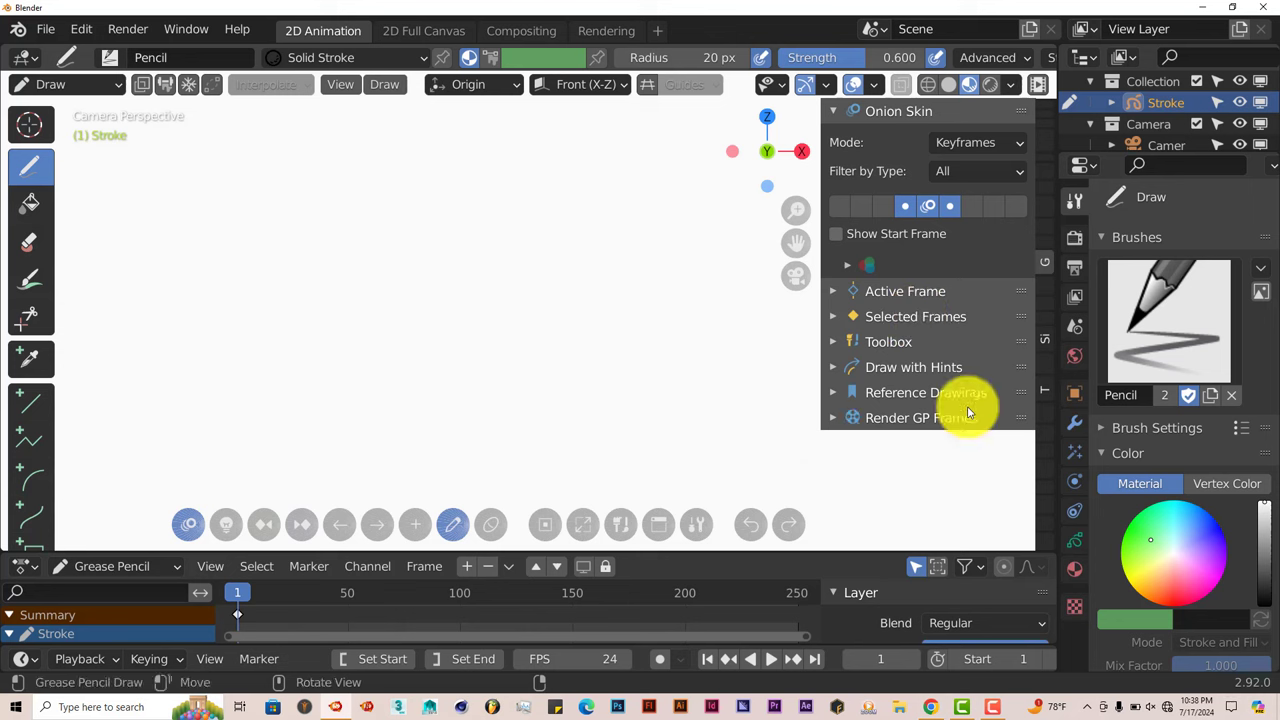
mouse_move(955, 291)
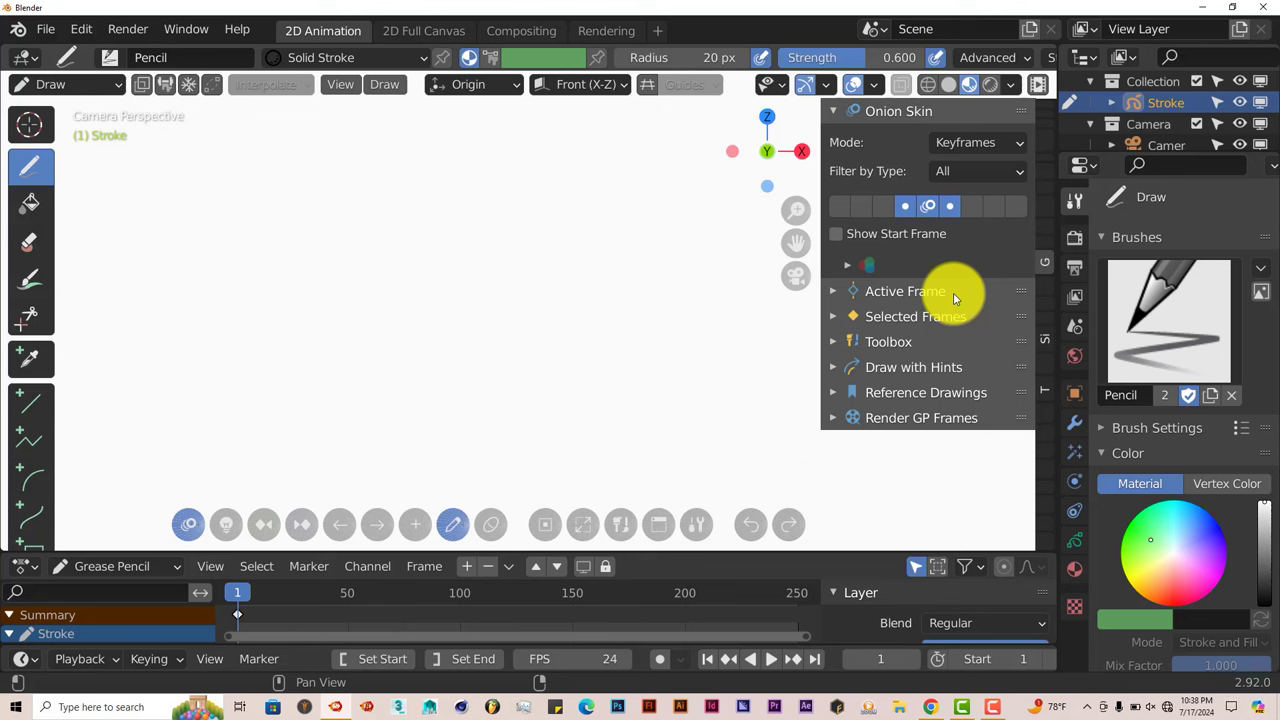
mouse_move(895, 360)
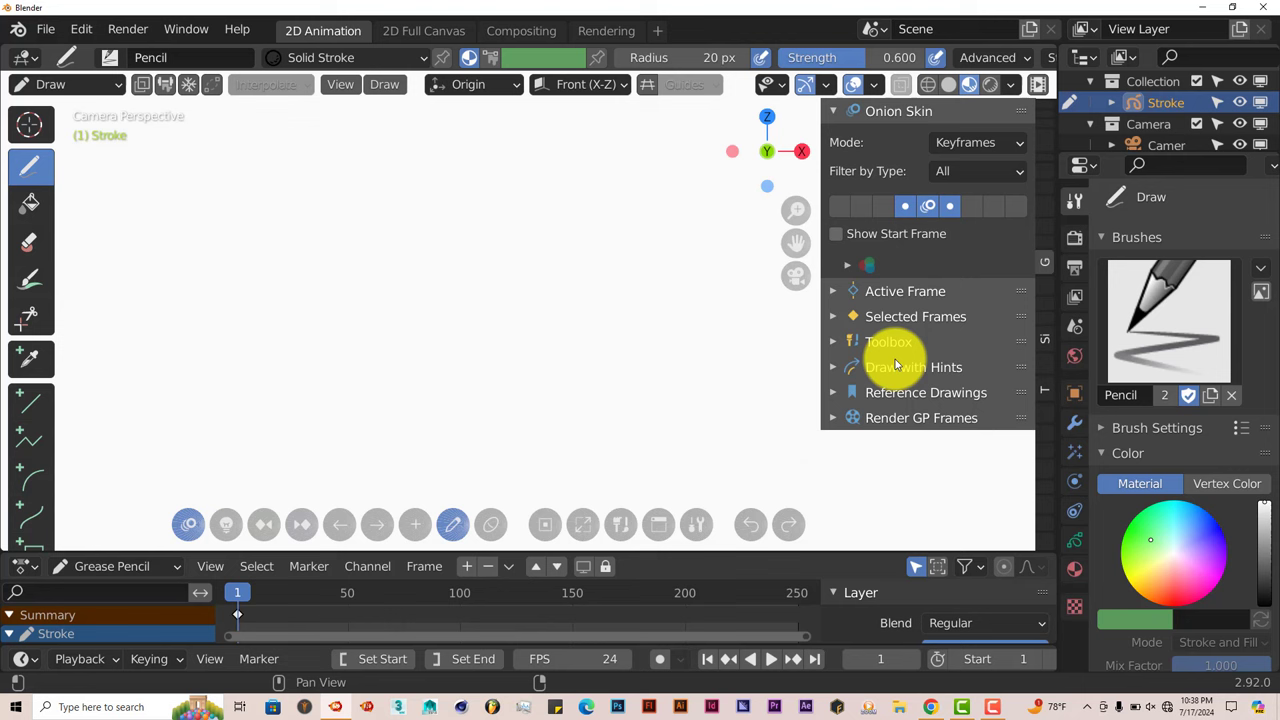
mouse_move(600, 558)
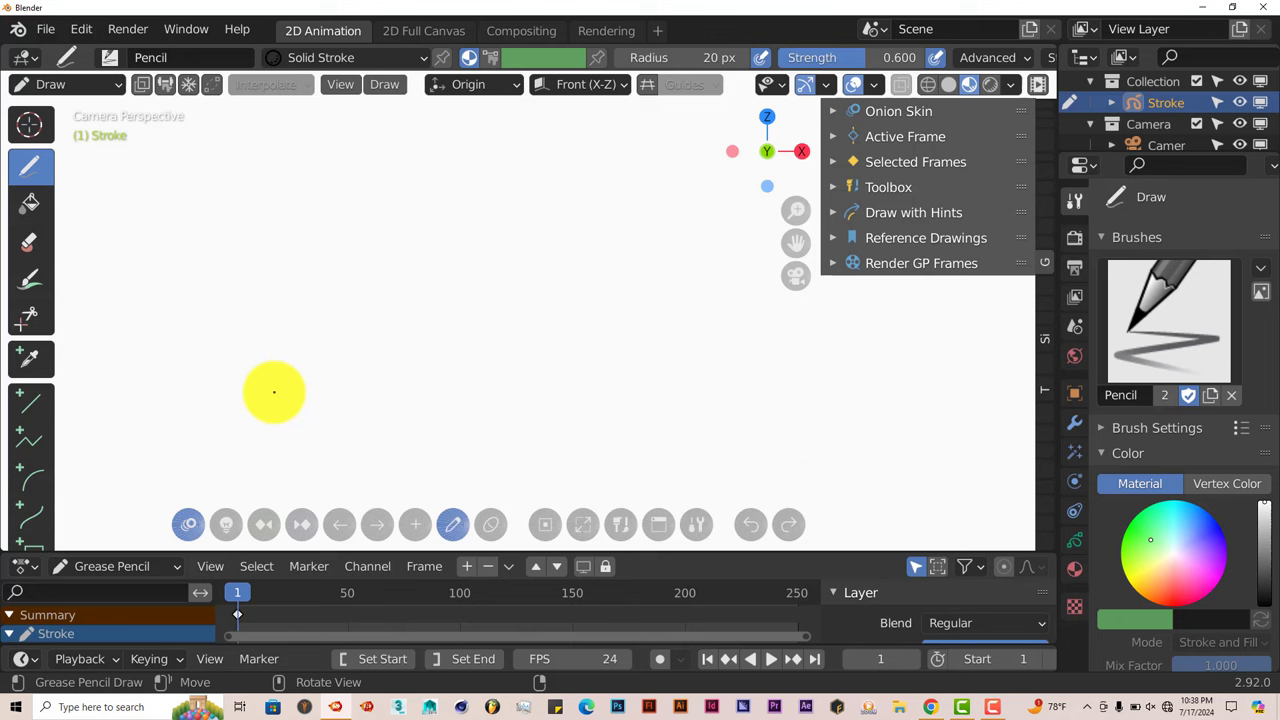
mouse_move(265, 525)
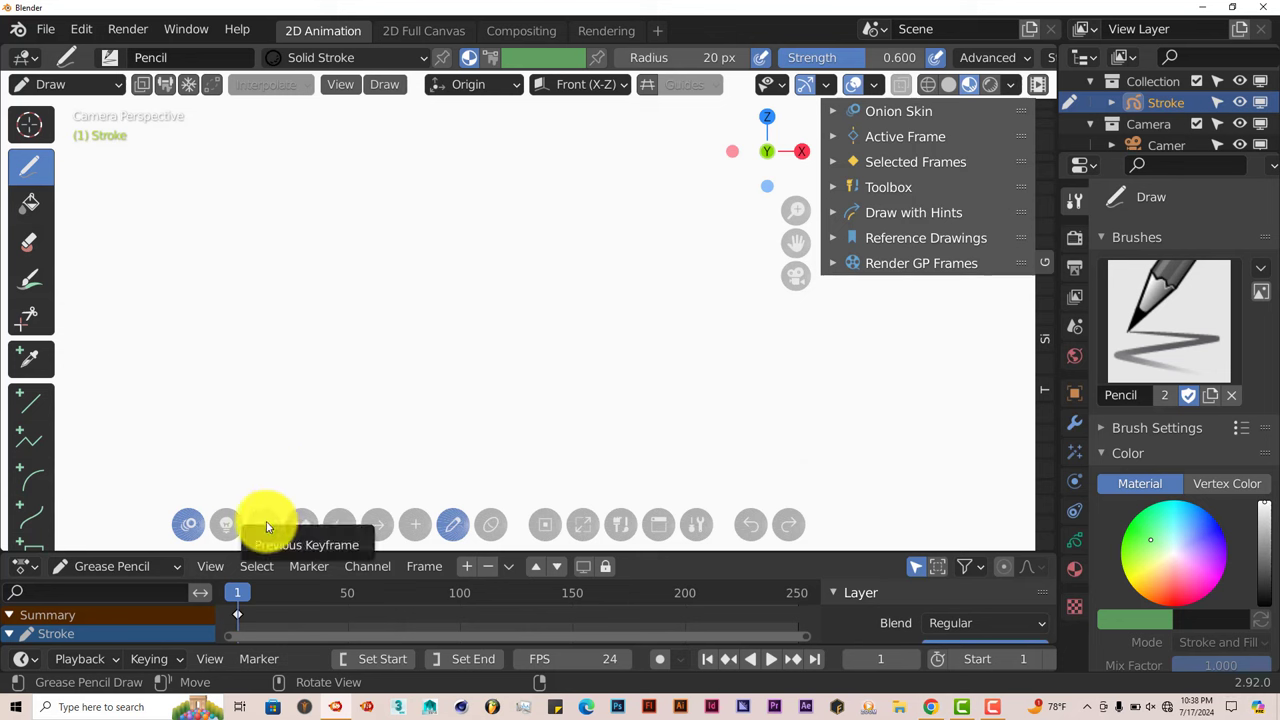
mouse_move(310, 530)
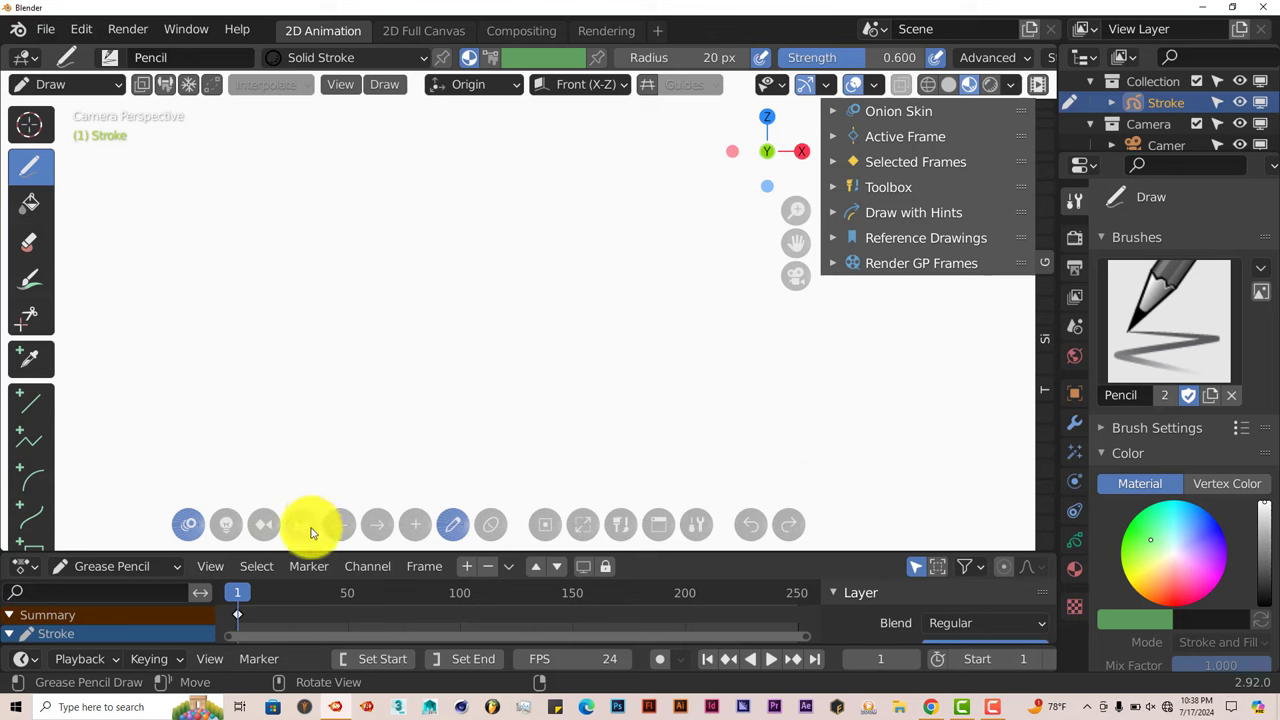
mouse_move(339, 524)
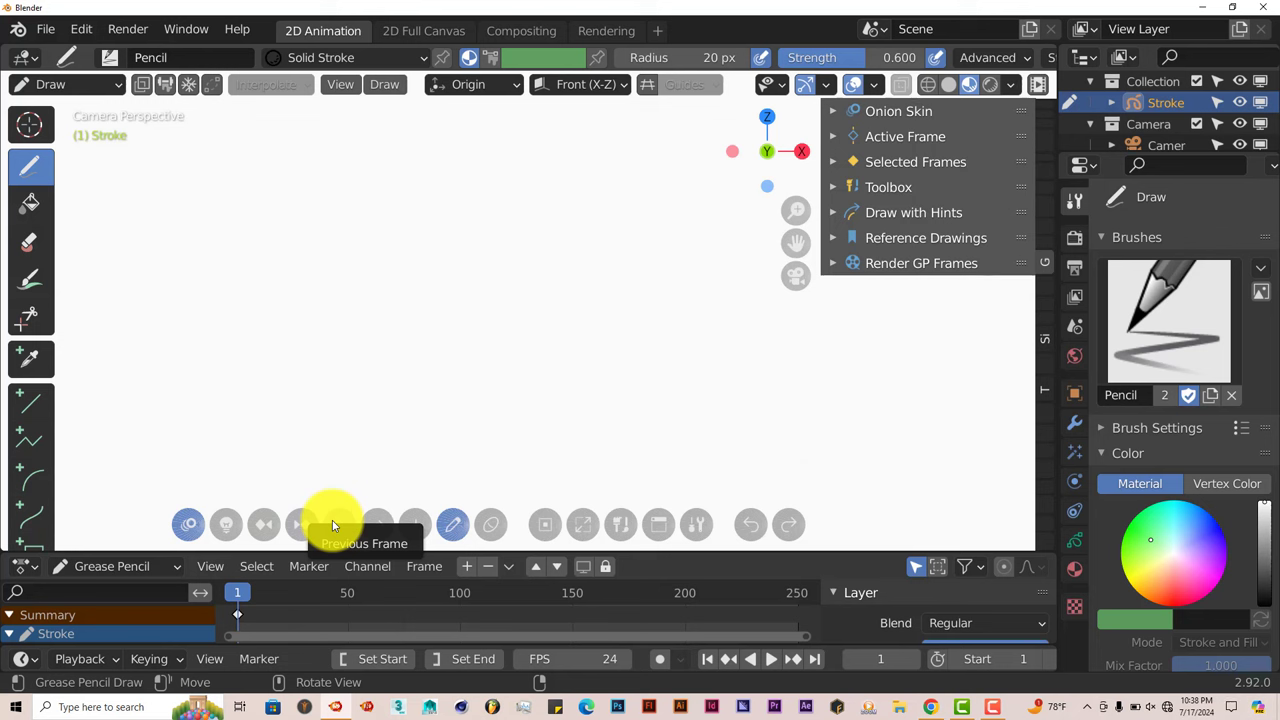
mouse_move(418, 525)
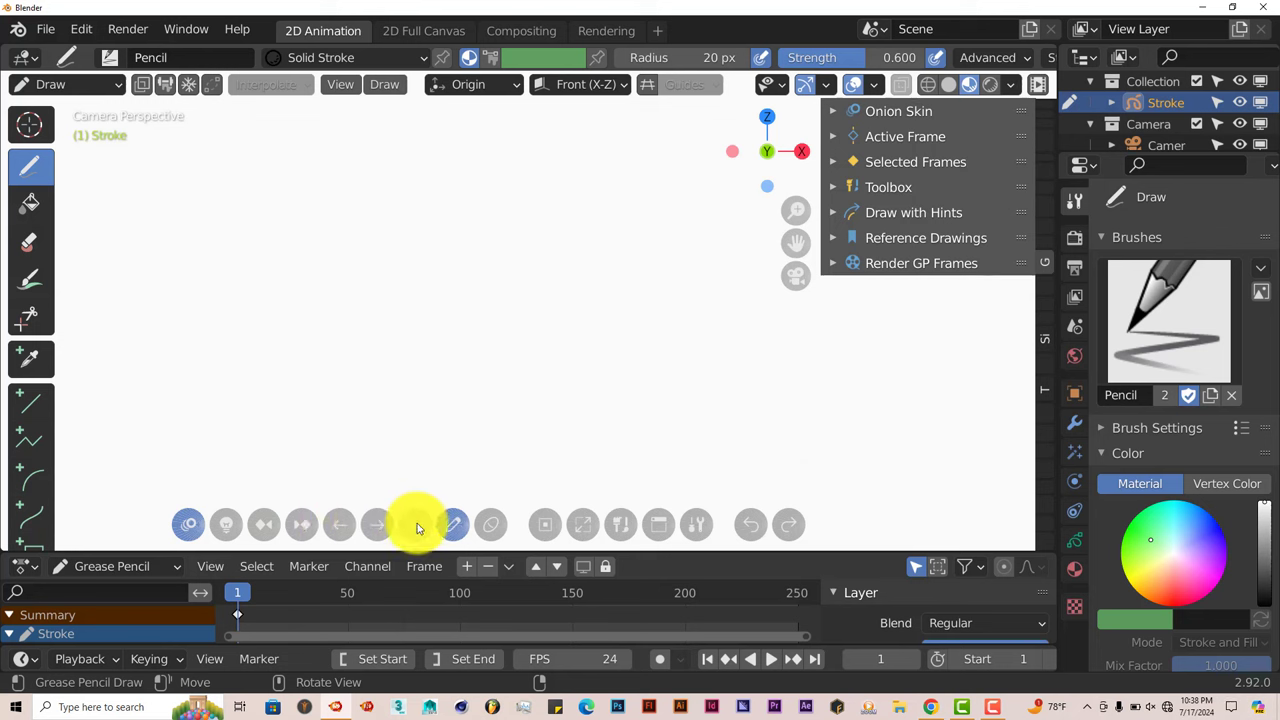
mouse_move(453, 523)
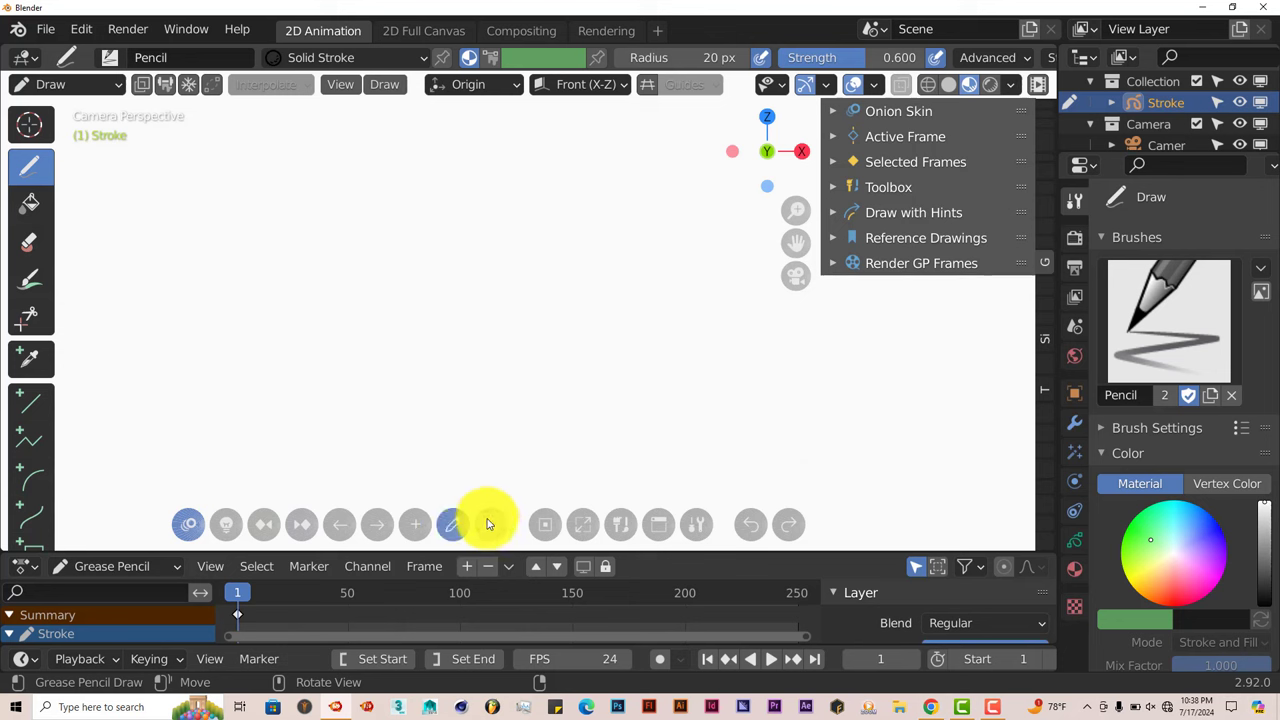
mouse_move(600, 520)
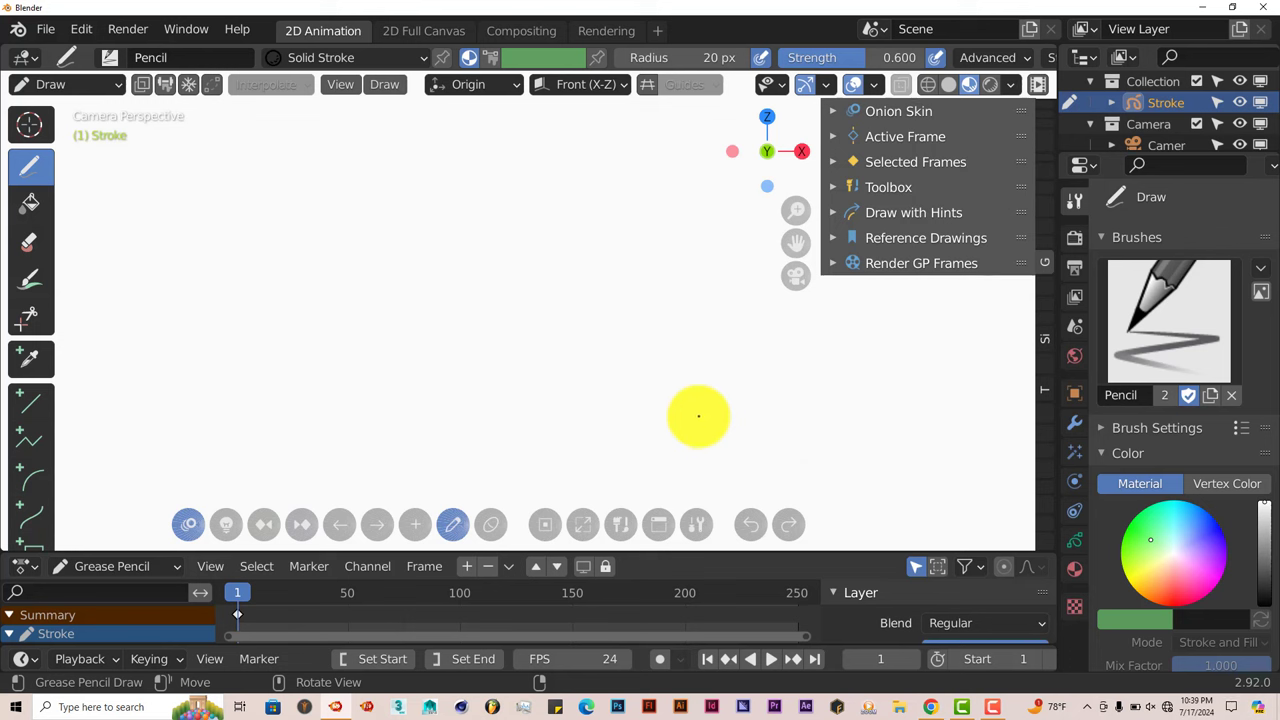
mouse_move(953, 298)
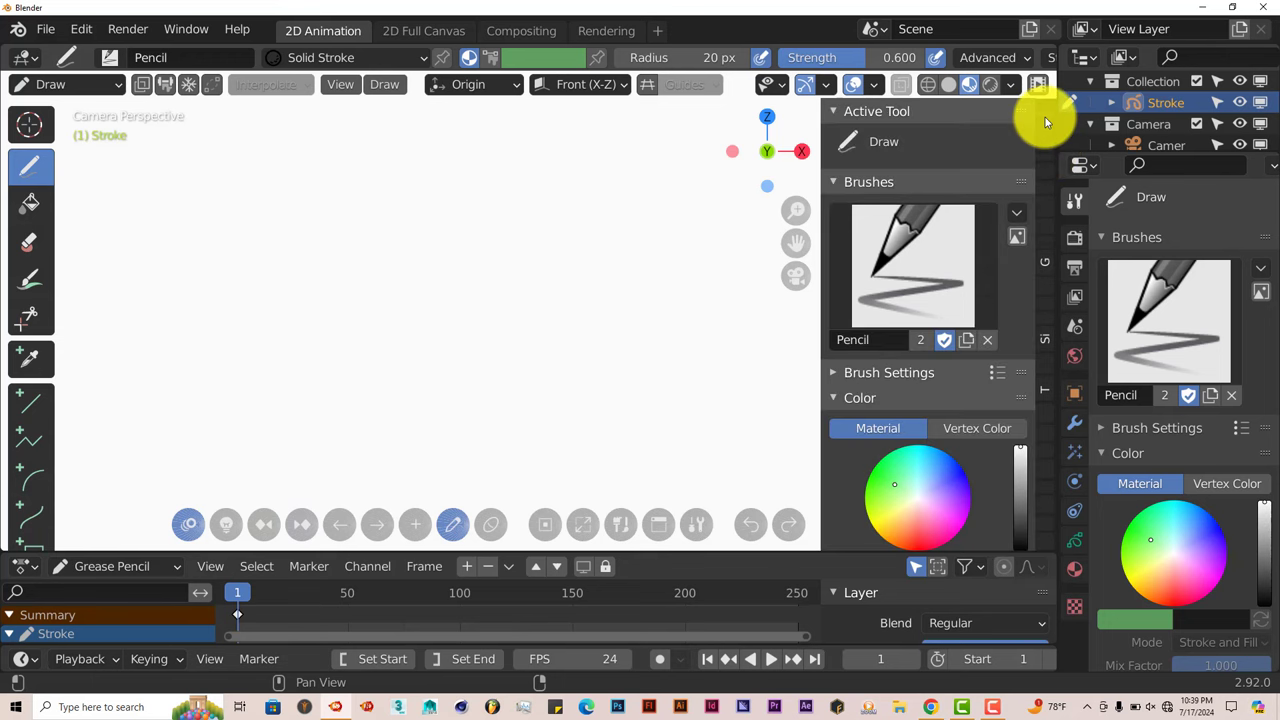
Step: Scroll the sidebar down to the Draw tool's color palette swatches
scroll(down, 3)
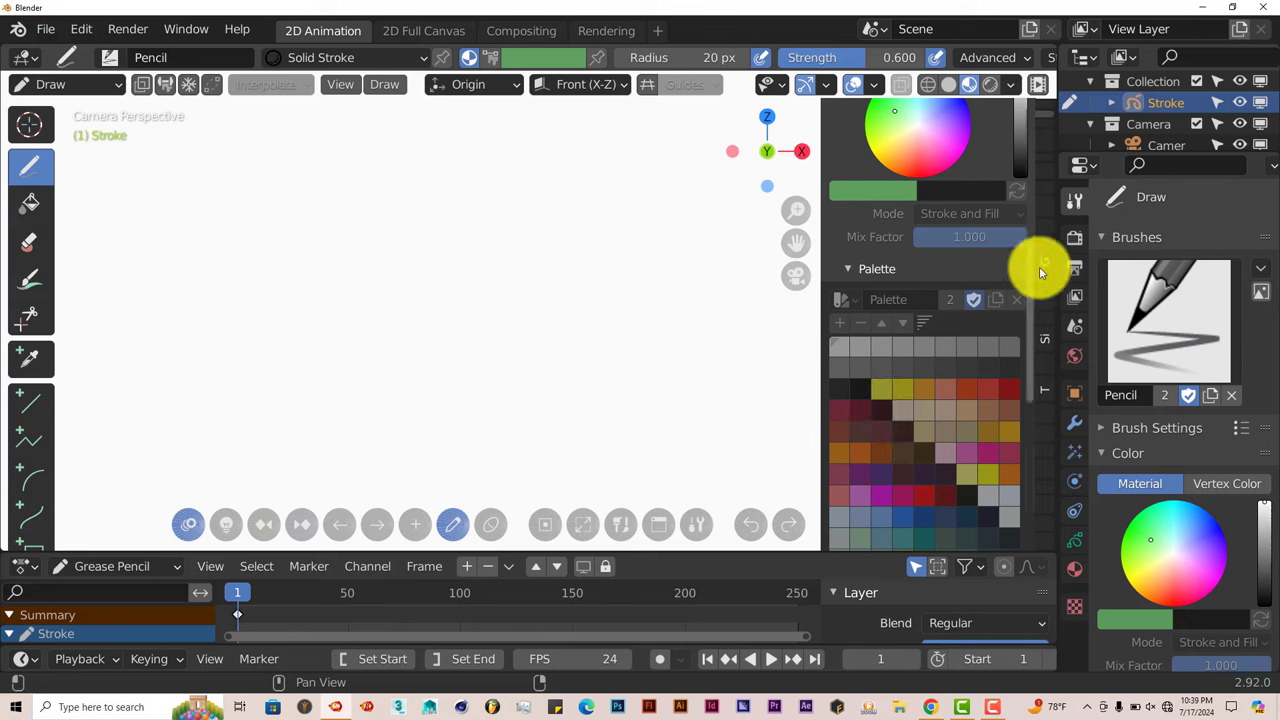
mouse_move(474, 482)
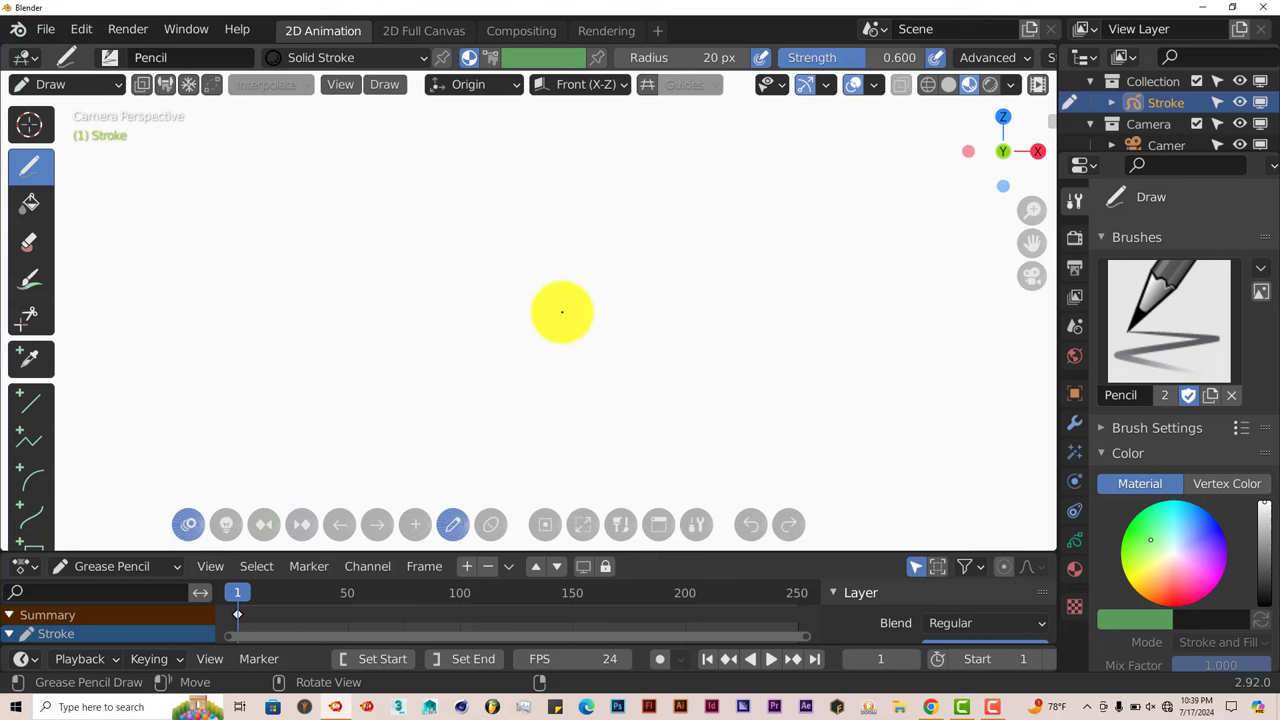
Step: Sketch a circle on frame 1, then a right-shifted circle on a later frame
drag(562, 312, 483, 228)
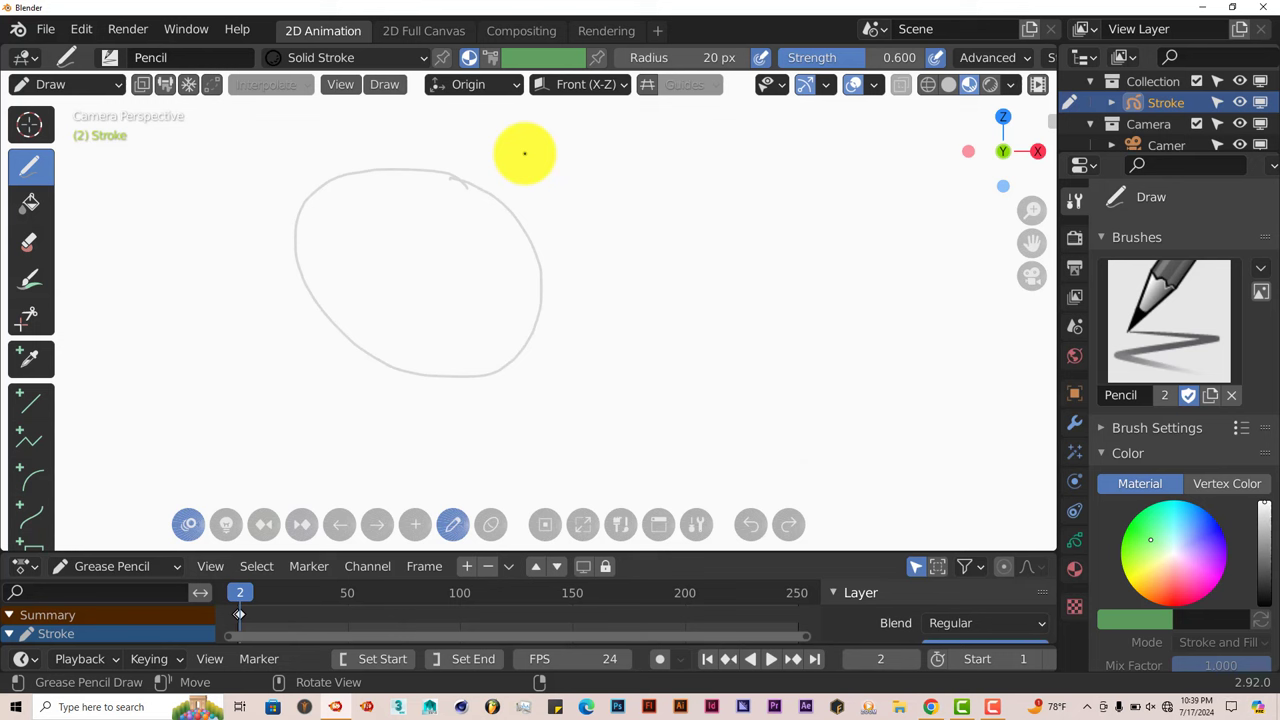
drag(525, 153, 383, 349)
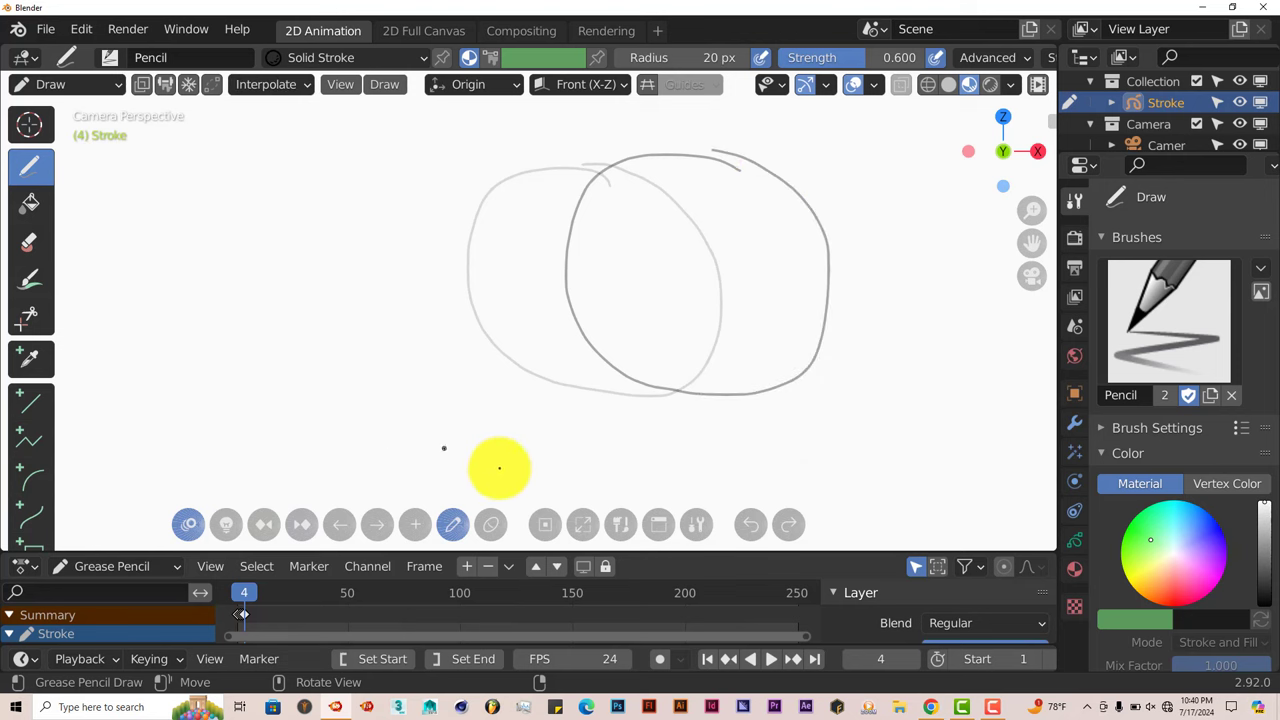
Step: Toggle the desk's Eraser then Draw, and maximize the viewport with Focus on 3DView
click(29, 241)
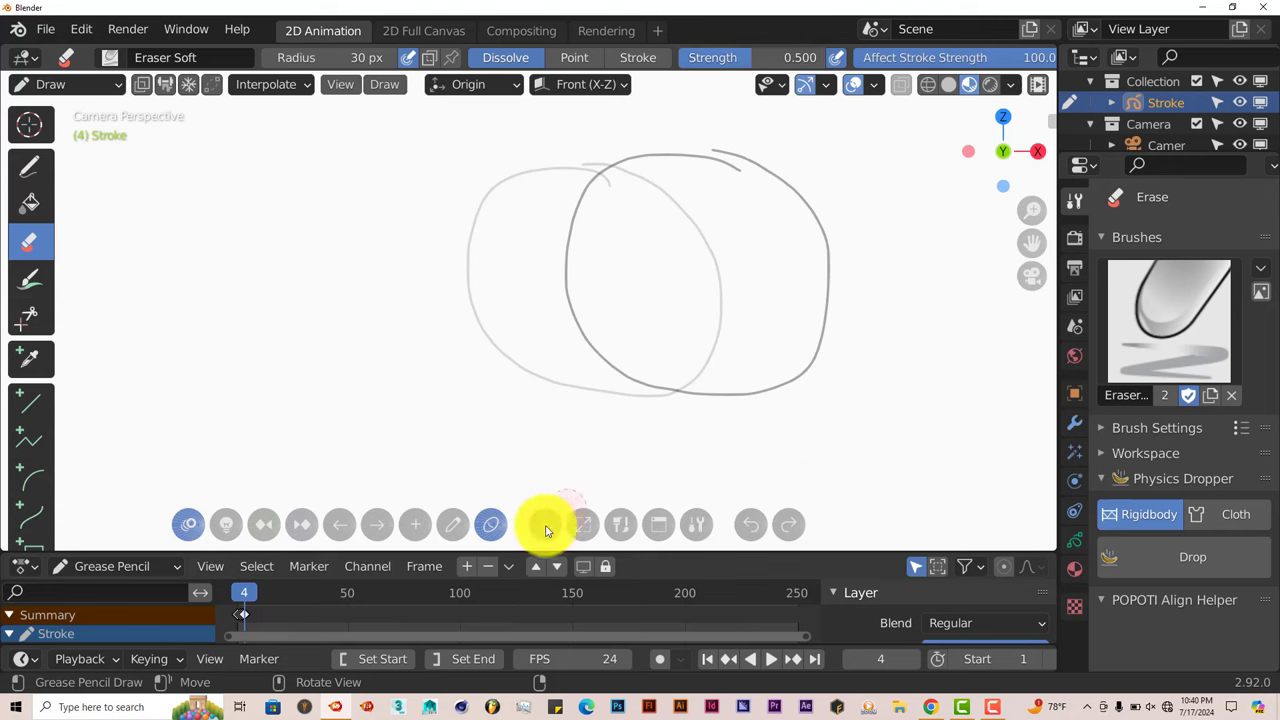
mouse_move(463, 524)
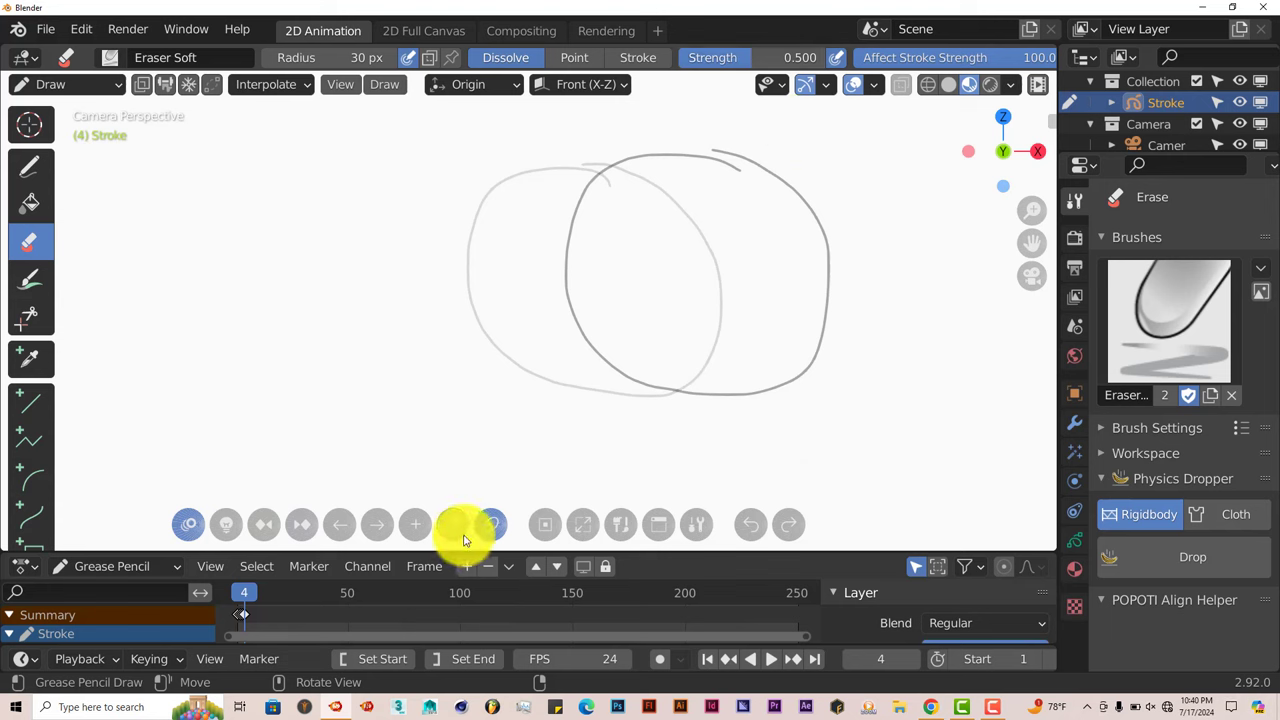
click(30, 166)
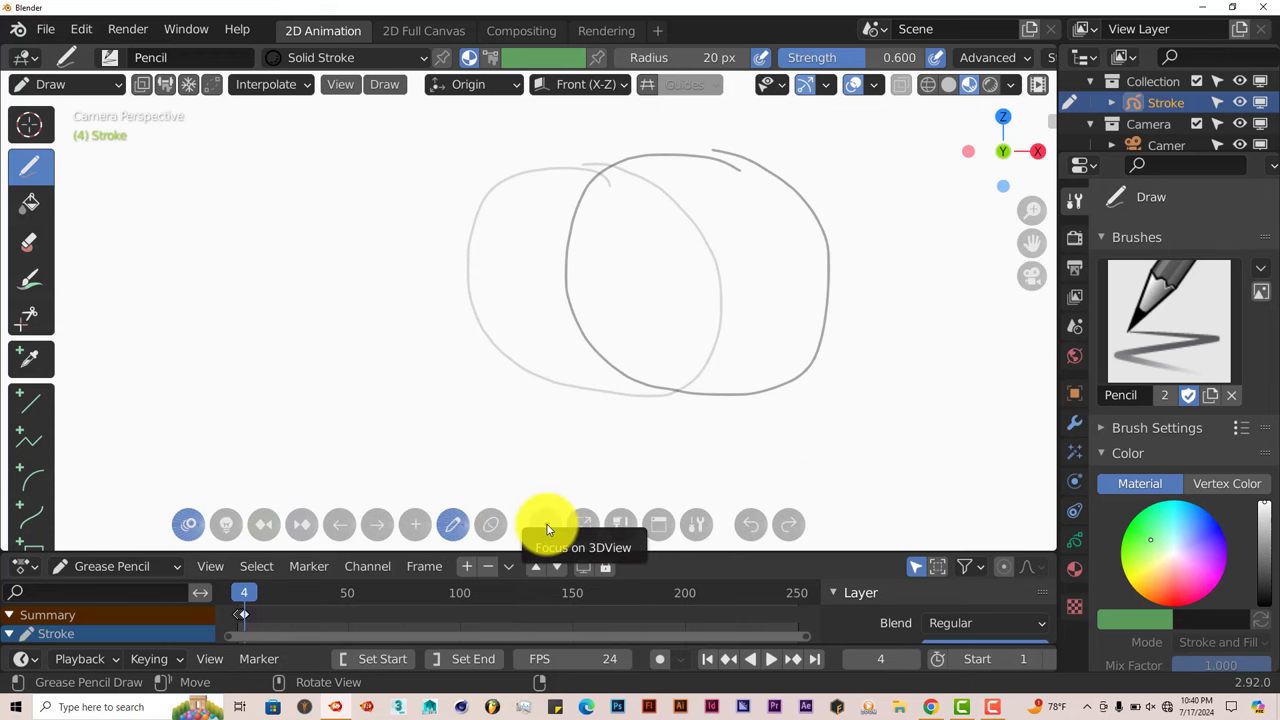
click(547, 524)
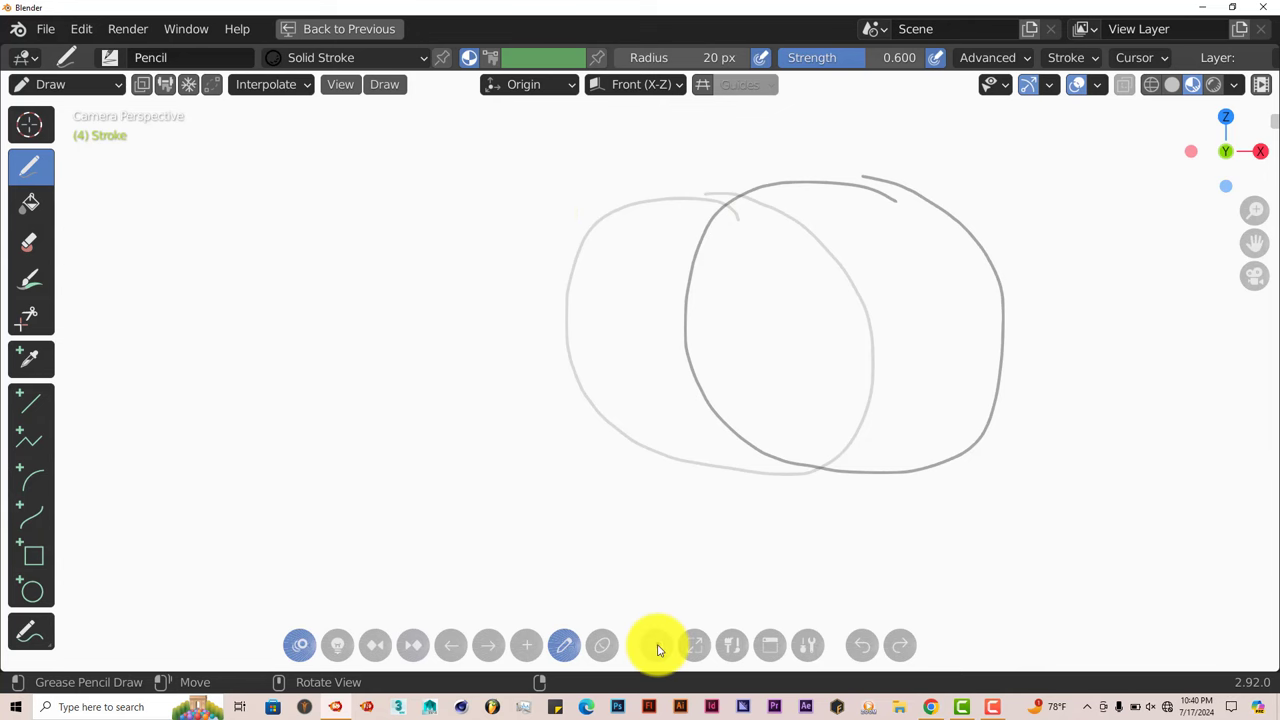
Step: Restore the normal 2D Animation layout and drag across the canvas
click(349, 28)
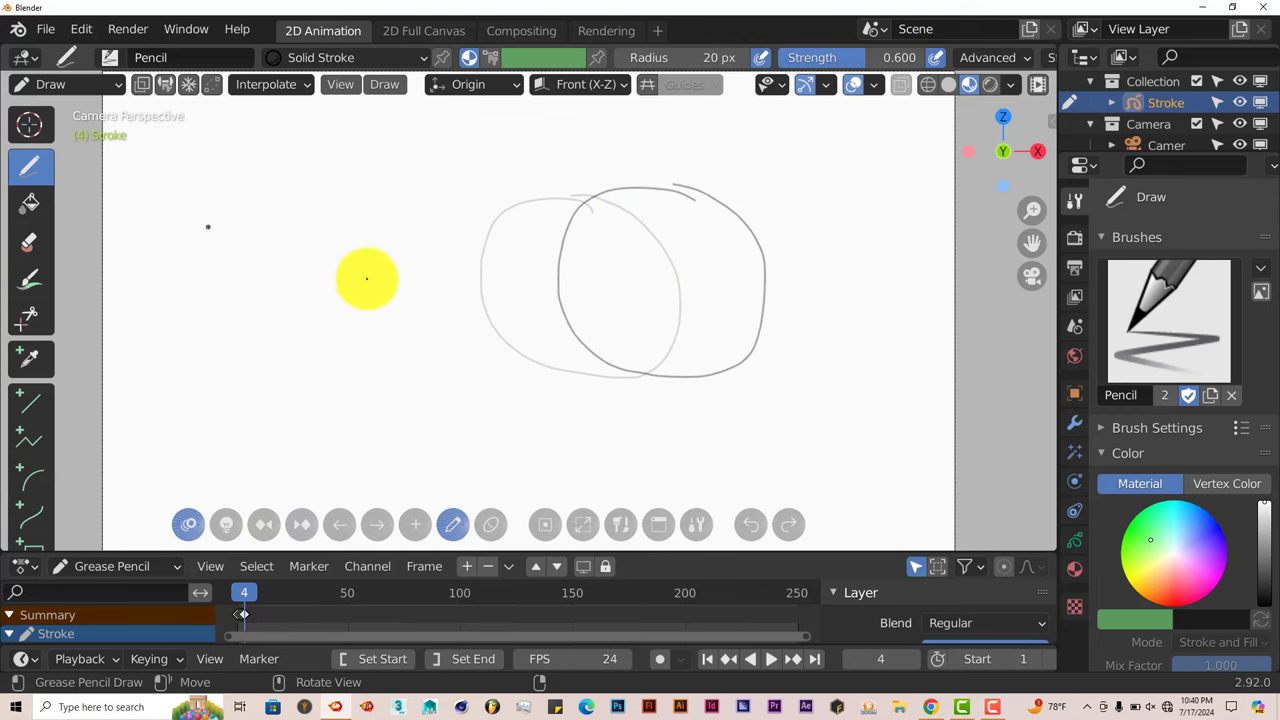
drag(367, 278, 629, 284)
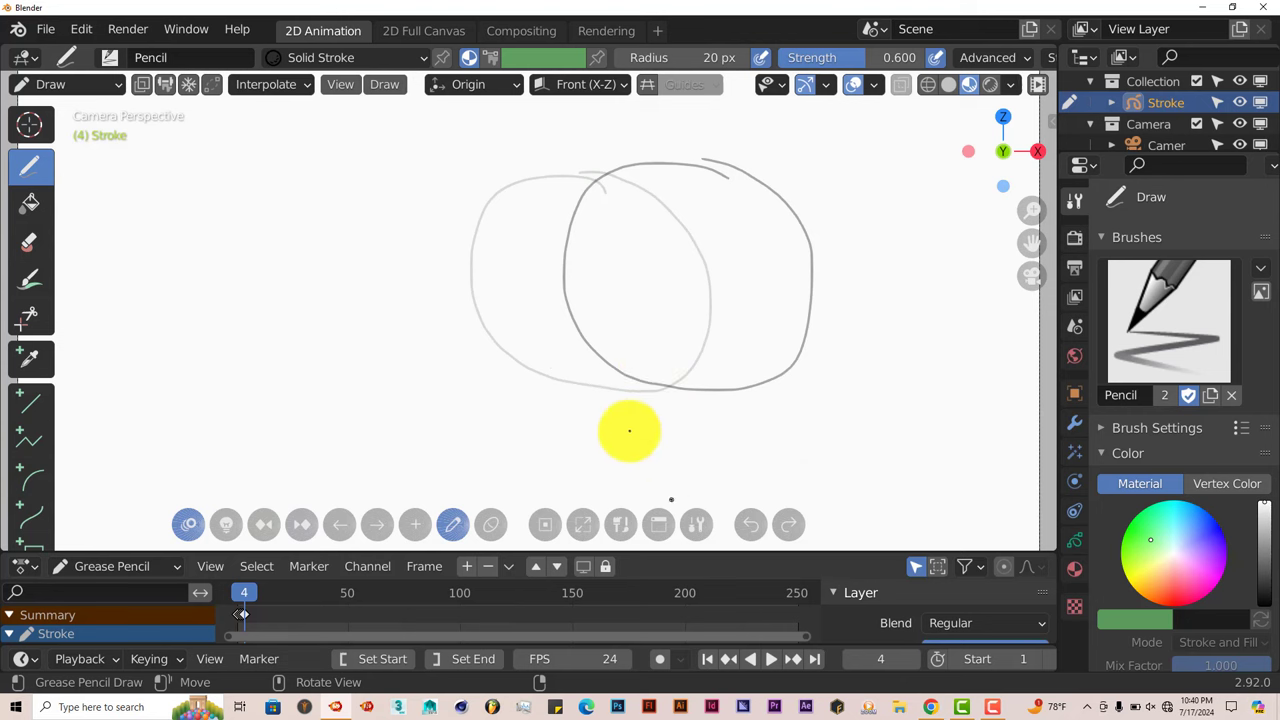
mouse_move(658, 524)
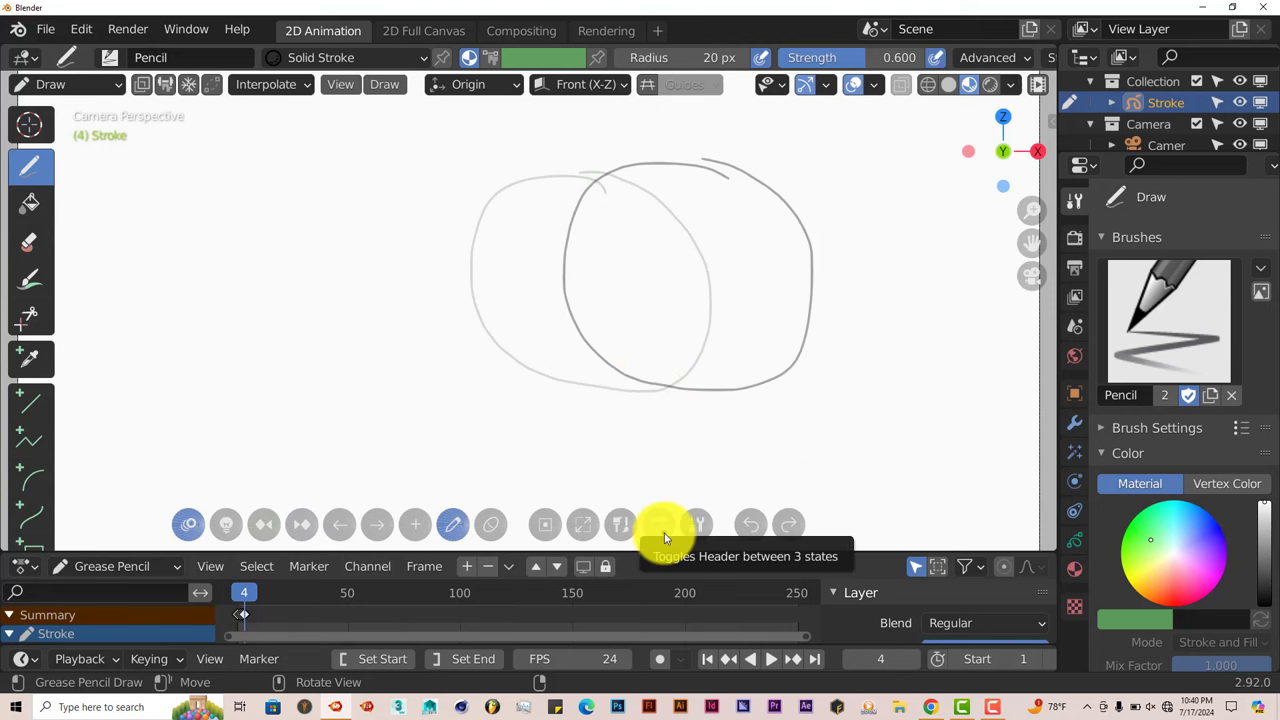
click(658, 524)
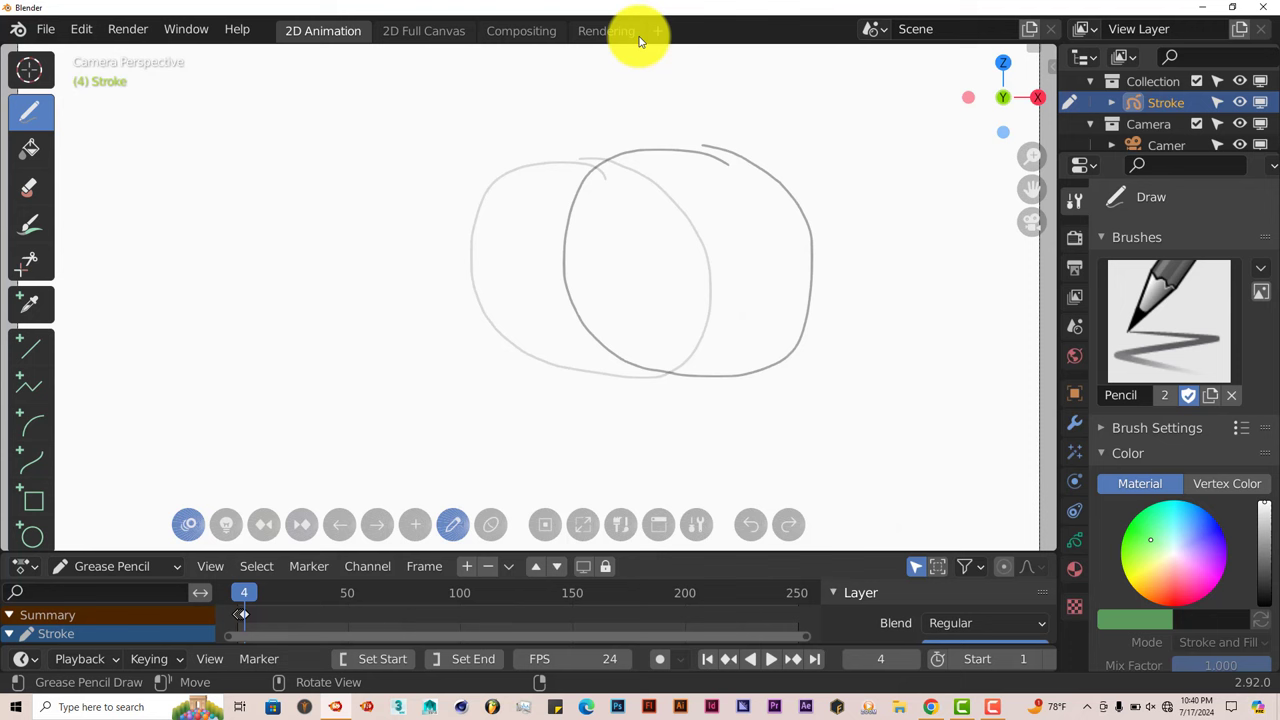
mouse_move(663, 525)
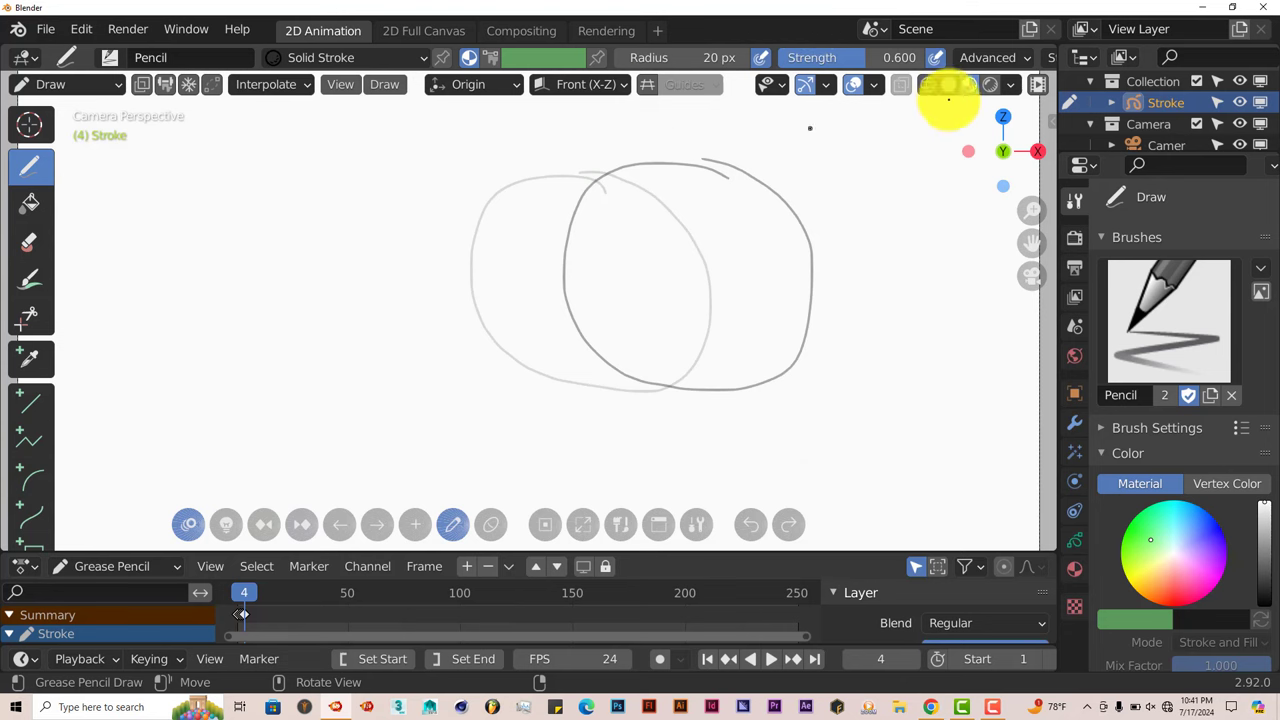
mouse_move(740, 433)
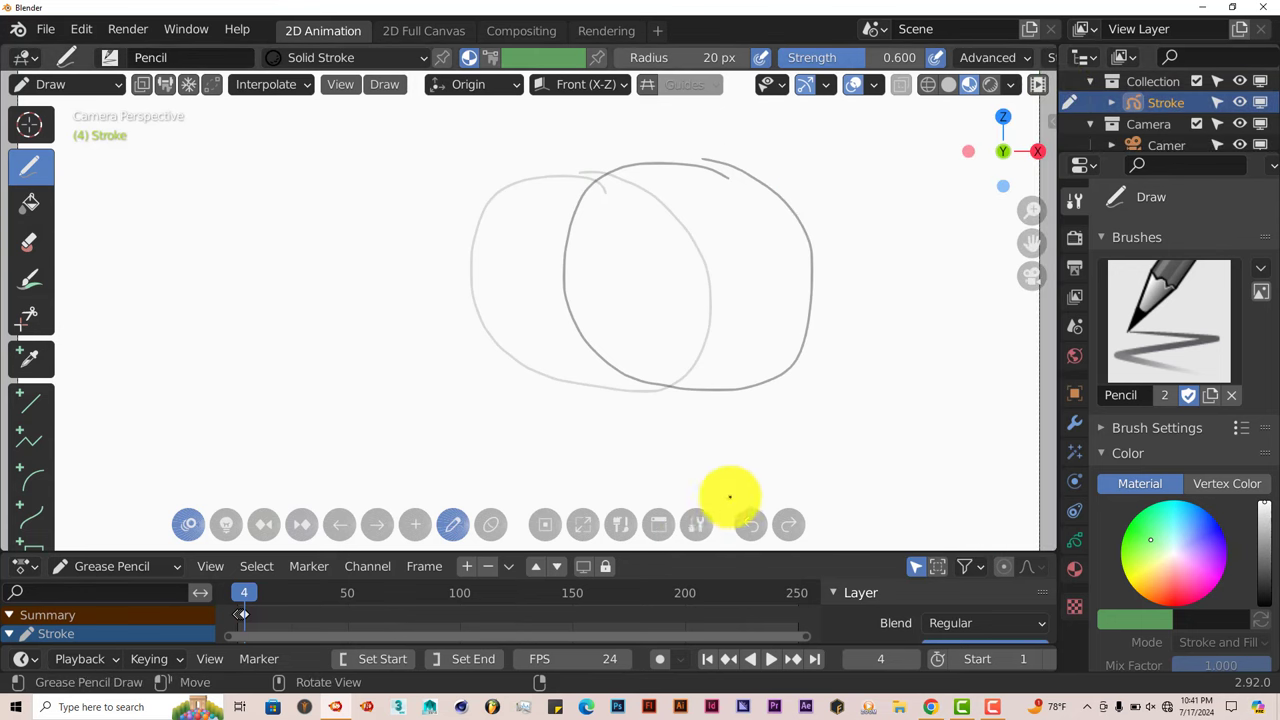
mouse_move(808, 343)
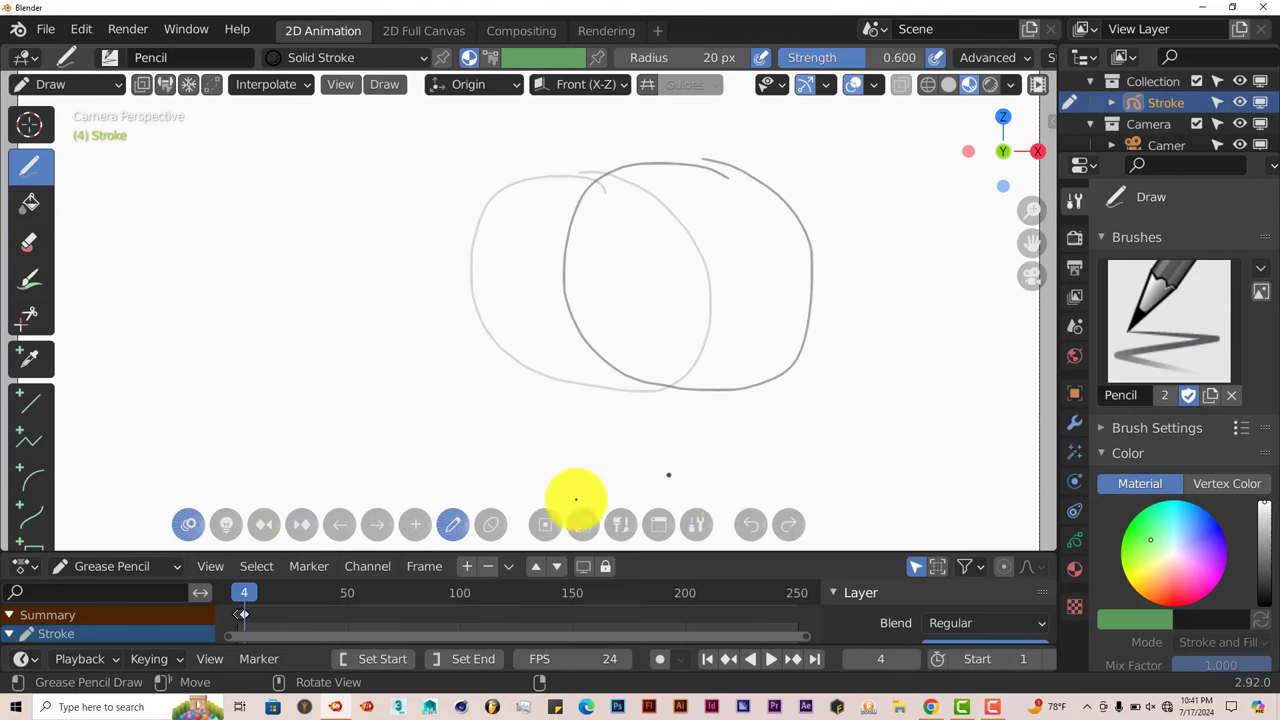
Step: Advance to frame 5 and sketch a circle further to the right
click(792, 658)
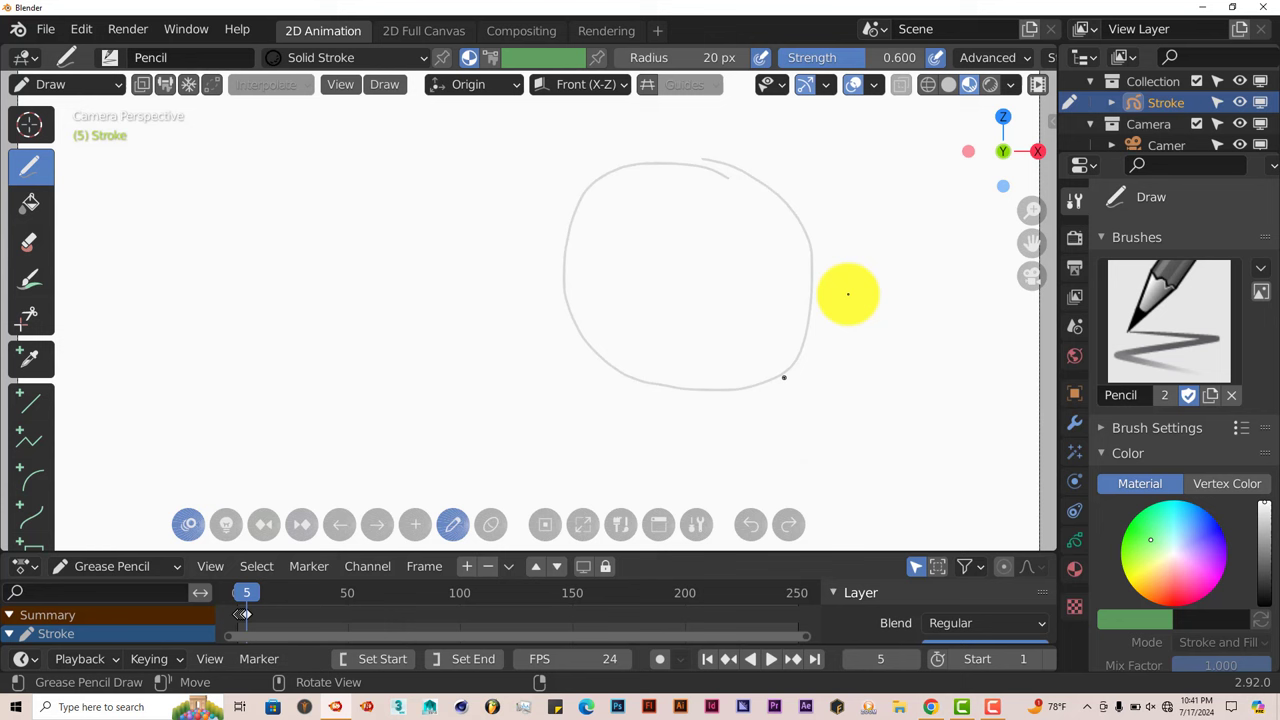
drag(848, 294, 824, 197)
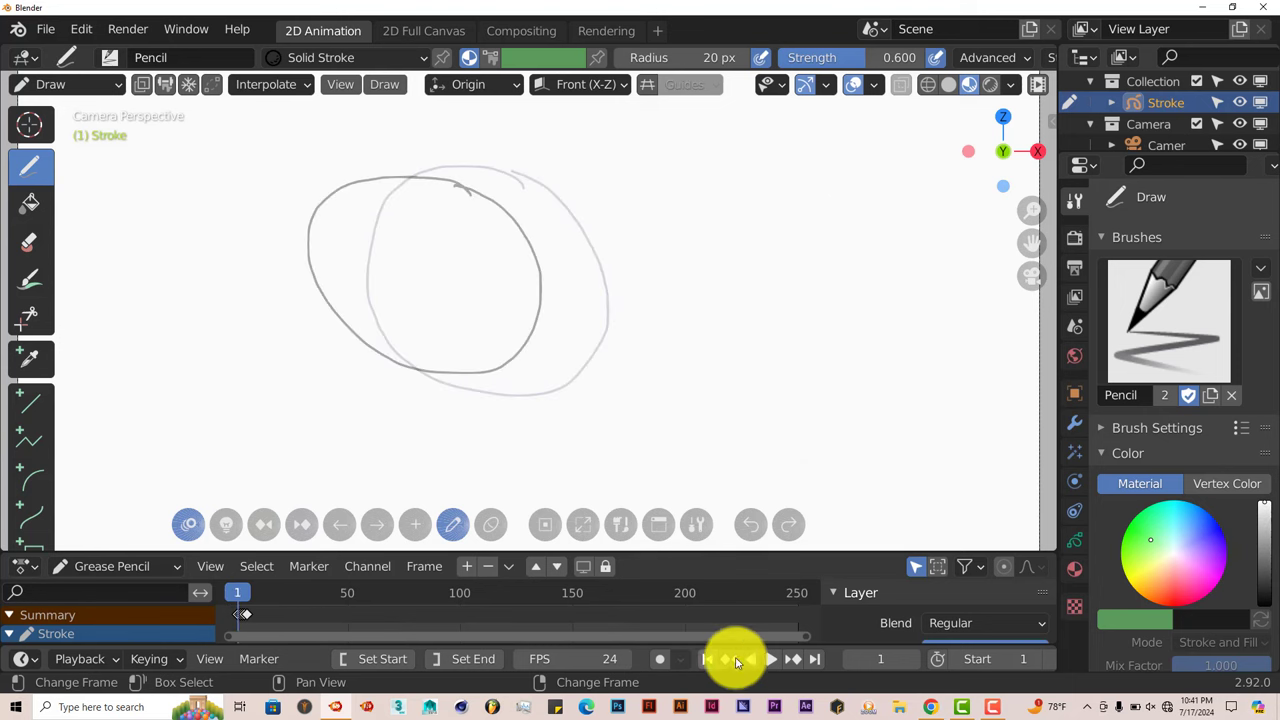
click(771, 658)
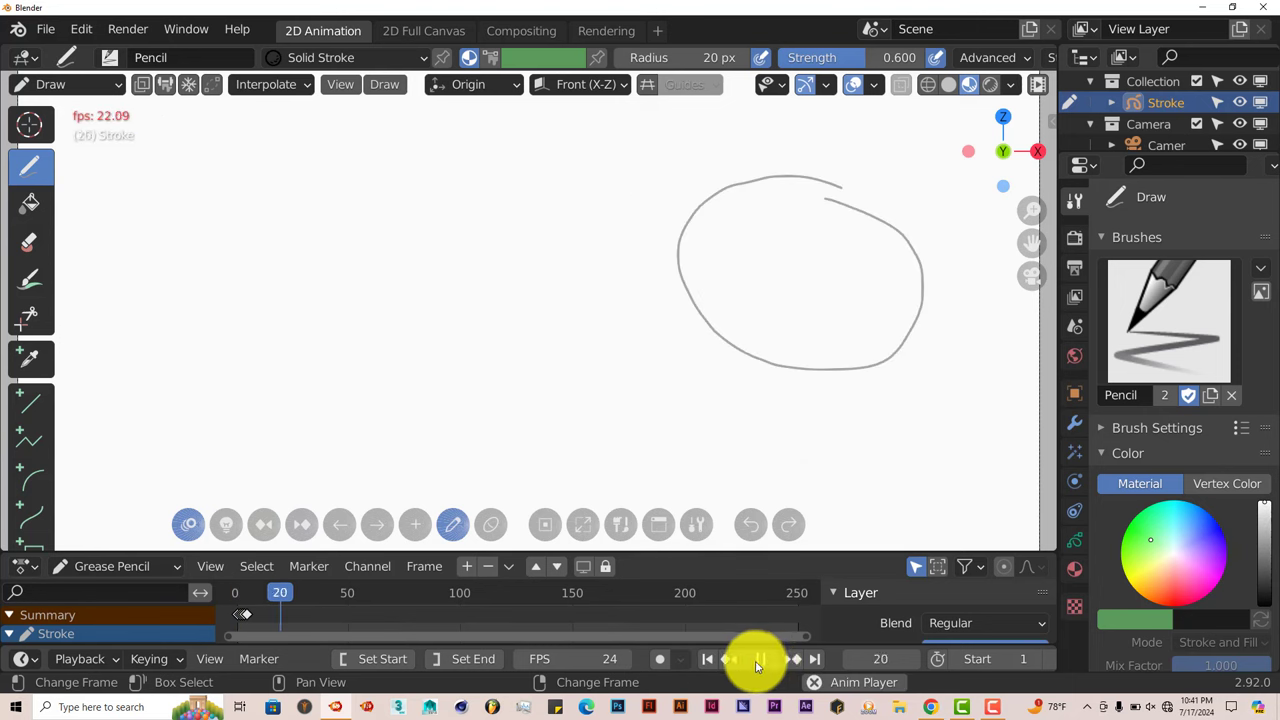
click(761, 658)
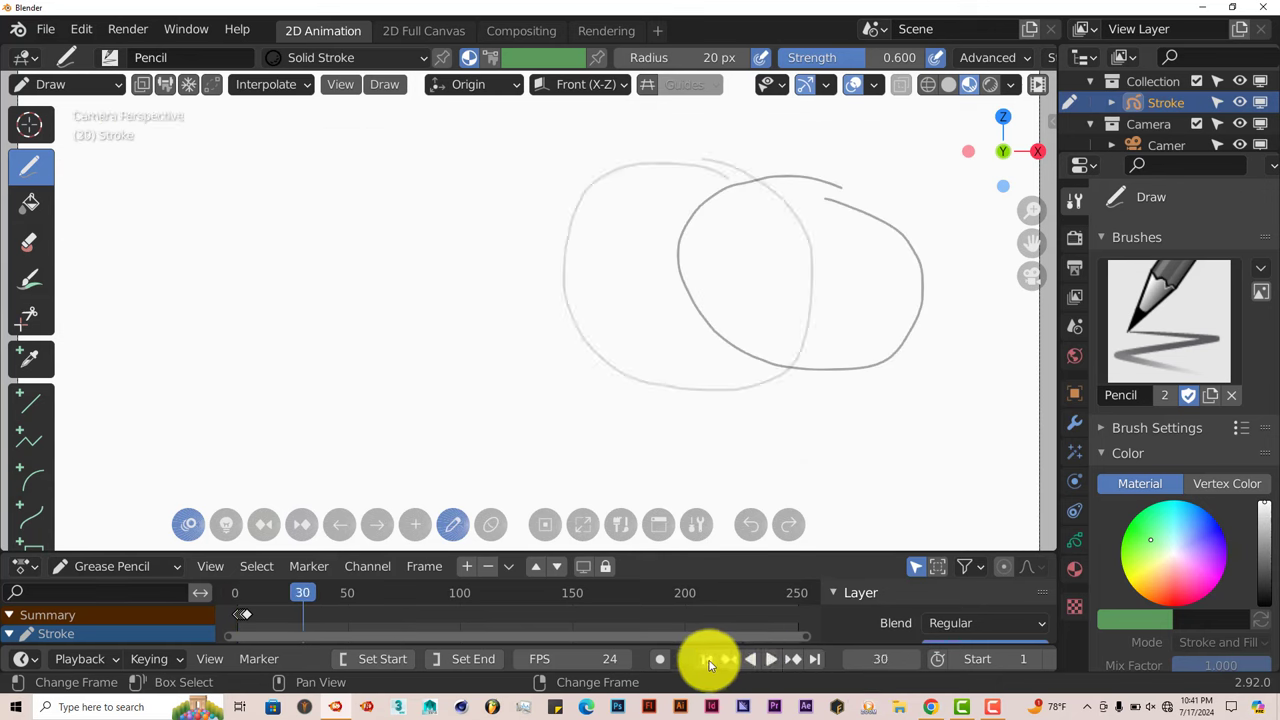
click(708, 658)
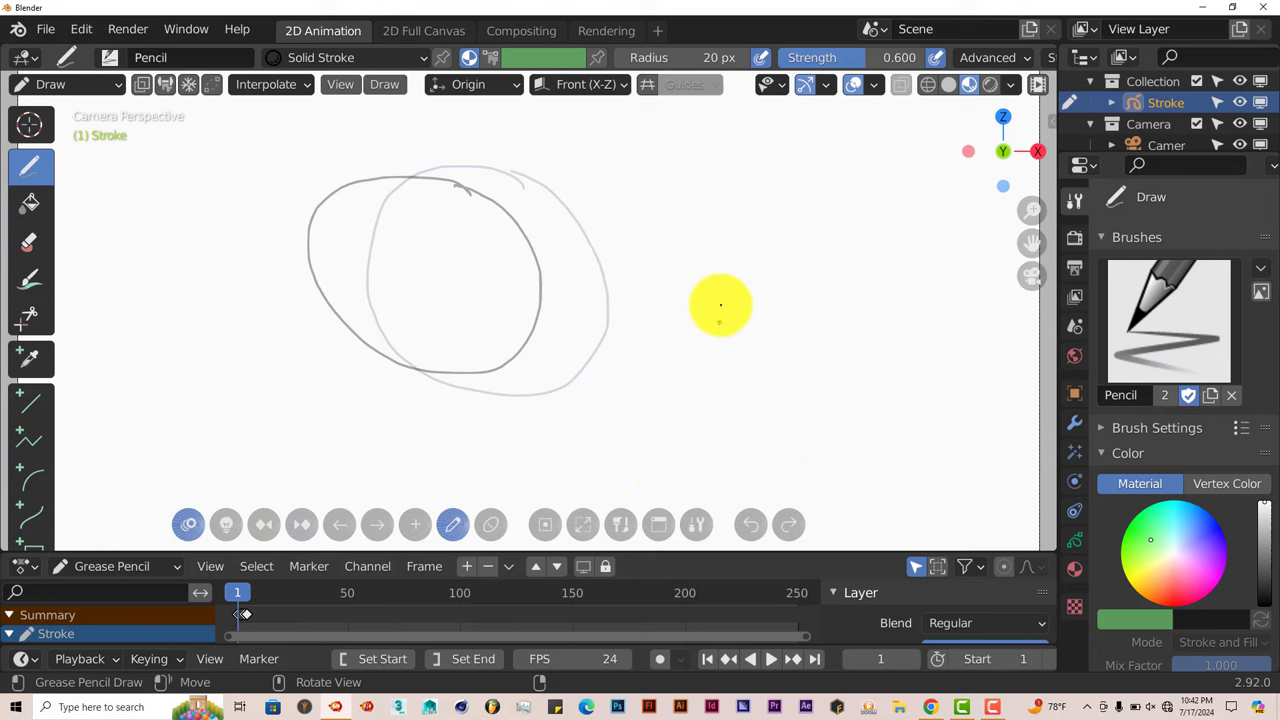
drag(720, 305, 680, 281)
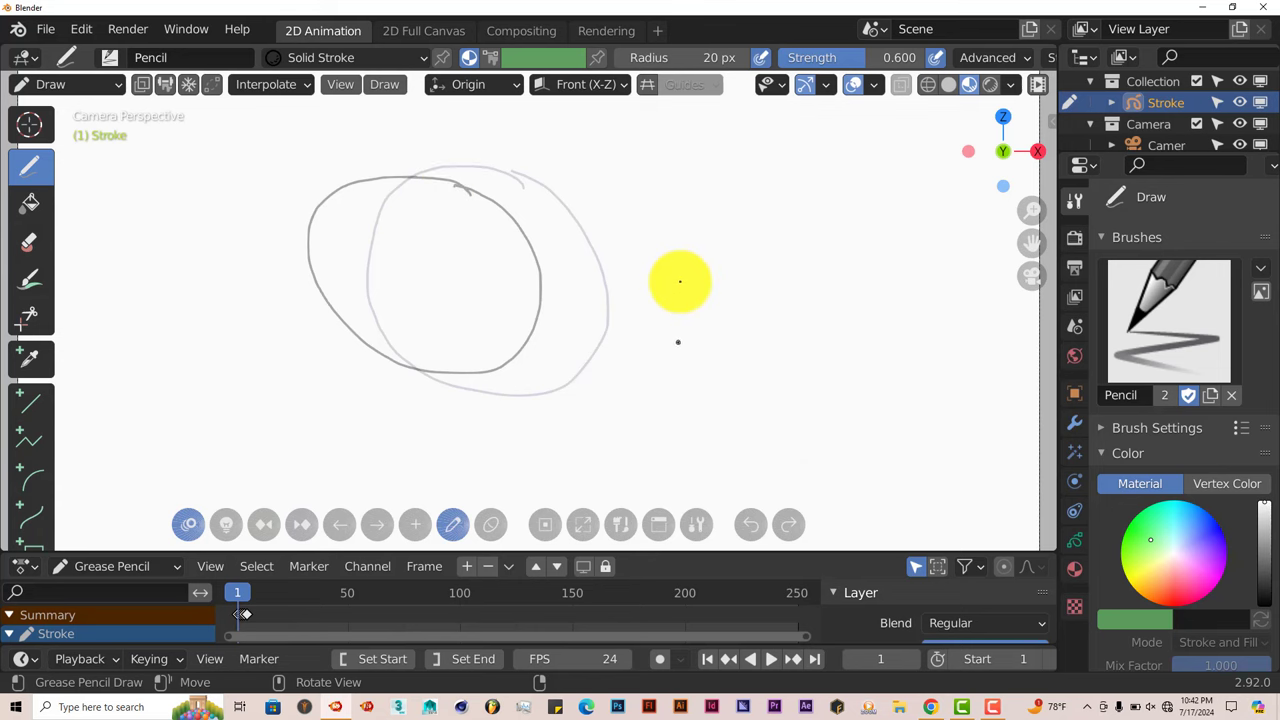